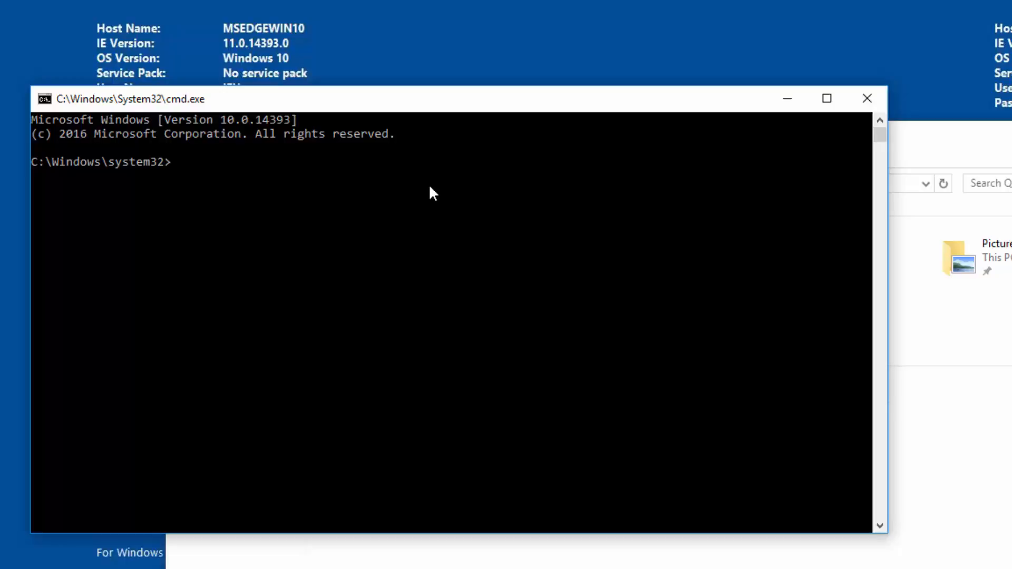
Run javac -version in Command Prompt, which reports javac as not recognized
{"action": "type", "text": "javac -version"}
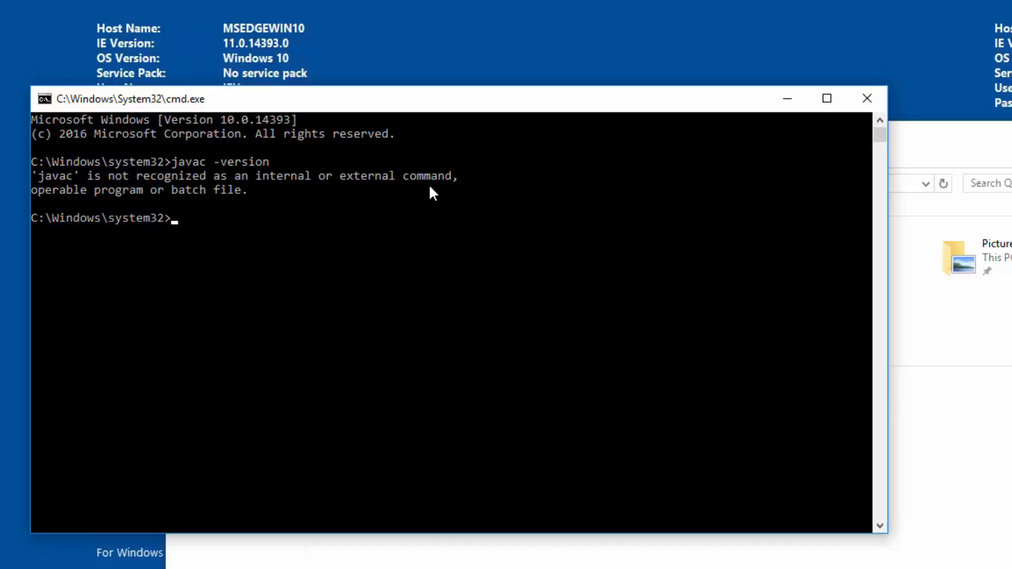
{"action": "type", "text": "mv"}
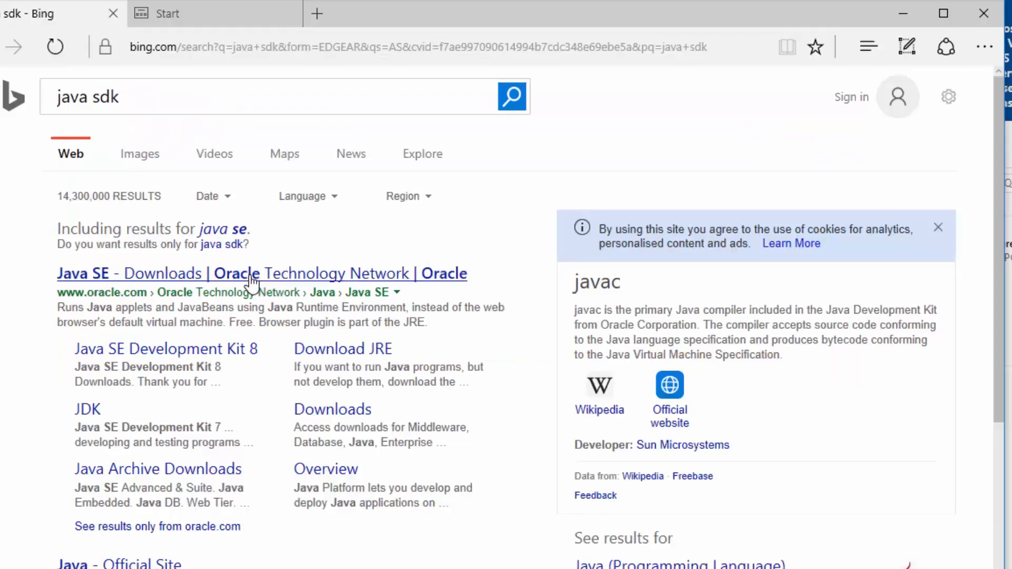
Accept Oracle's JDK 8 license and download jdk-8u102-windows-x64.exe
{"action": "left_click", "coordinate": [261, 273]}
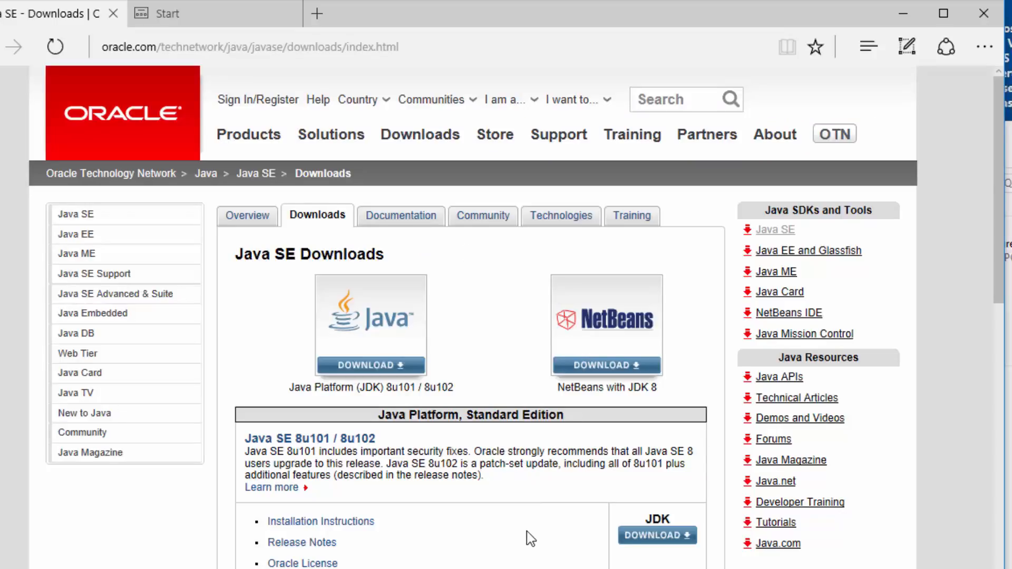
{"action": "mouse_move", "coordinate": [515, 376]}
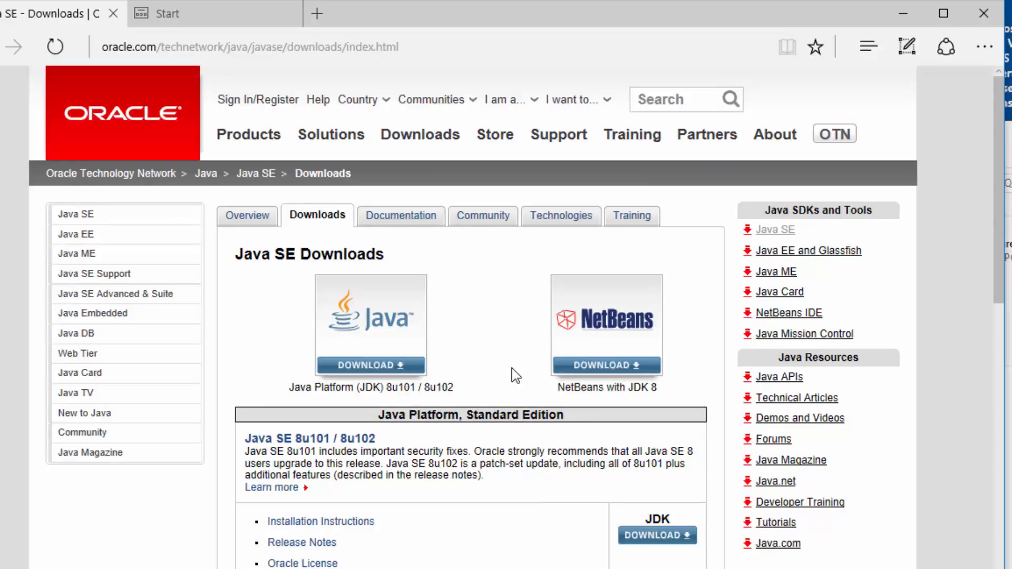
{"action": "left_click", "coordinate": [370, 365]}
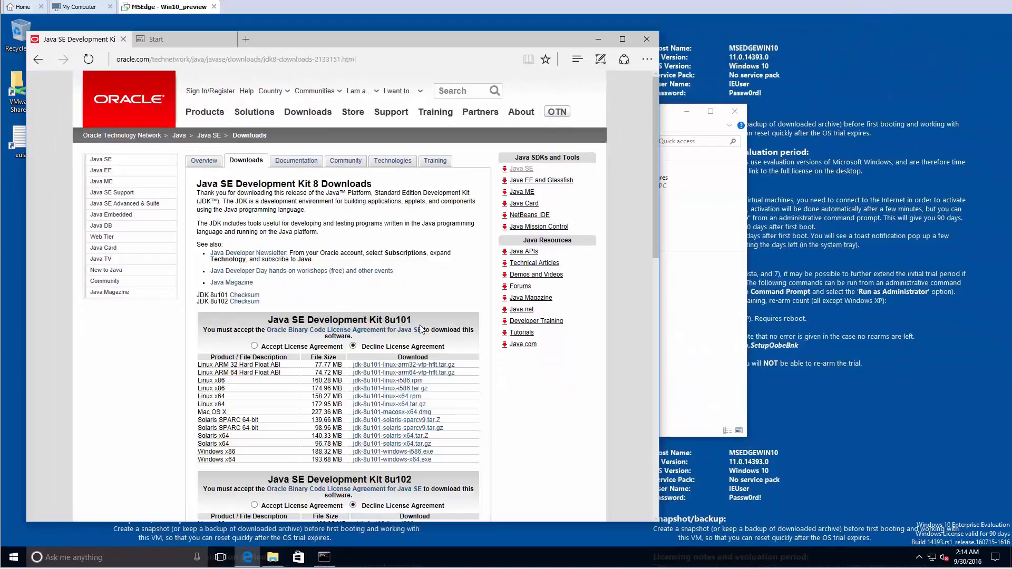
{"action": "scroll", "scroll_direction": "down", "scroll_amount": 3}
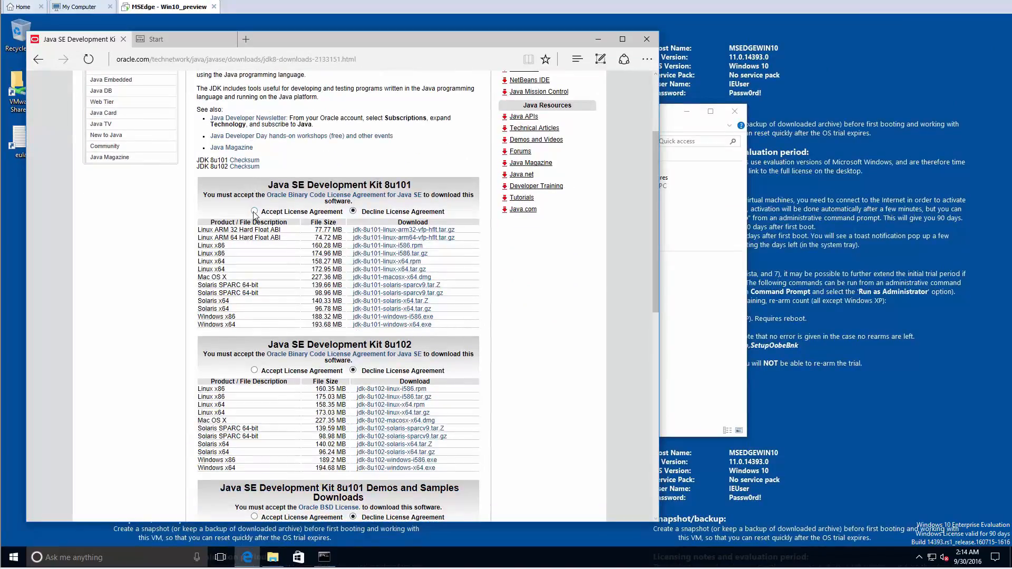
{"action": "left_click", "coordinate": [254, 370]}
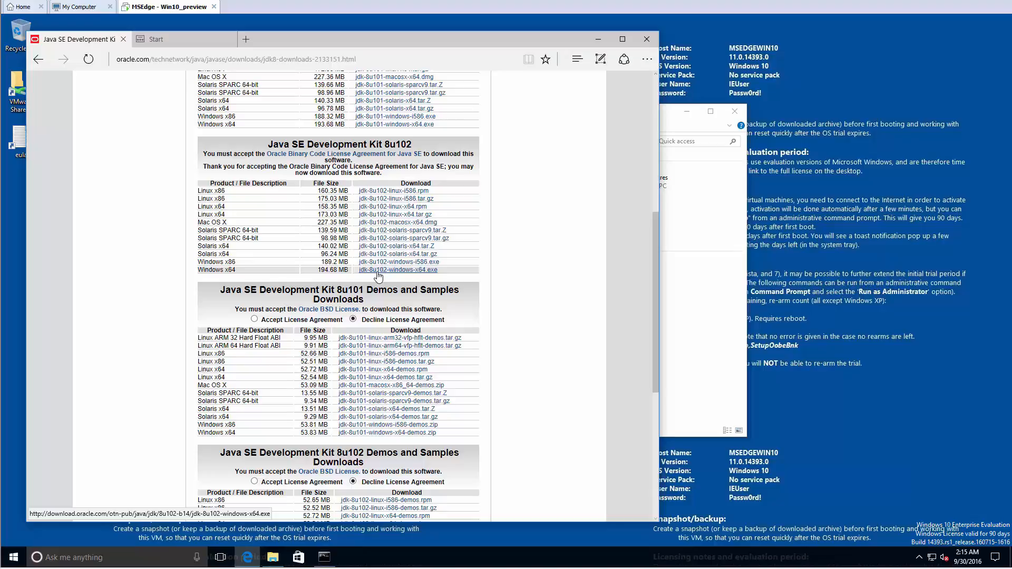
{"action": "left_click", "coordinate": [399, 270]}
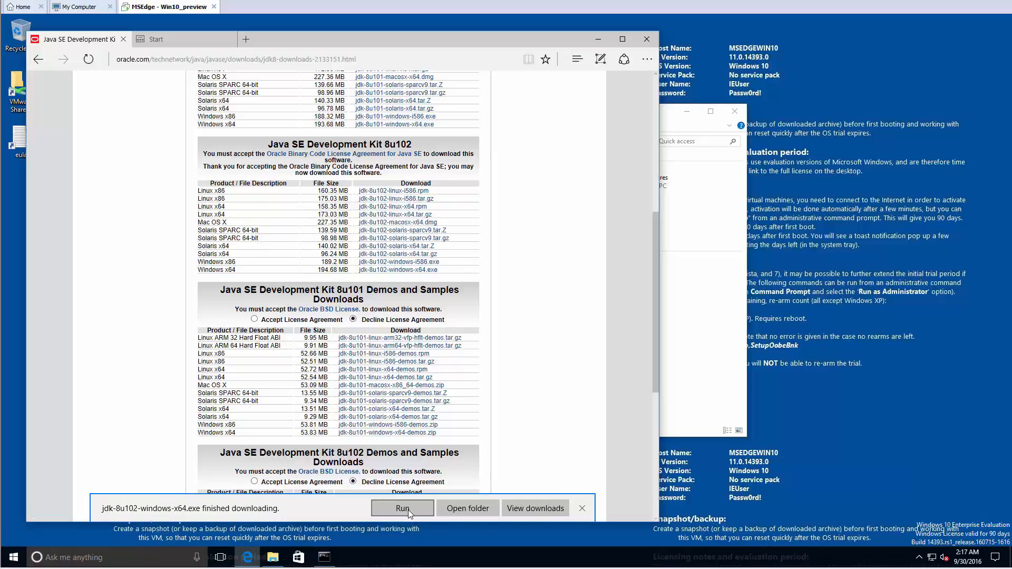
Install JDK 8u102 (64-bit) with the default features and JRE folder
{"action": "left_click", "coordinate": [402, 508]}
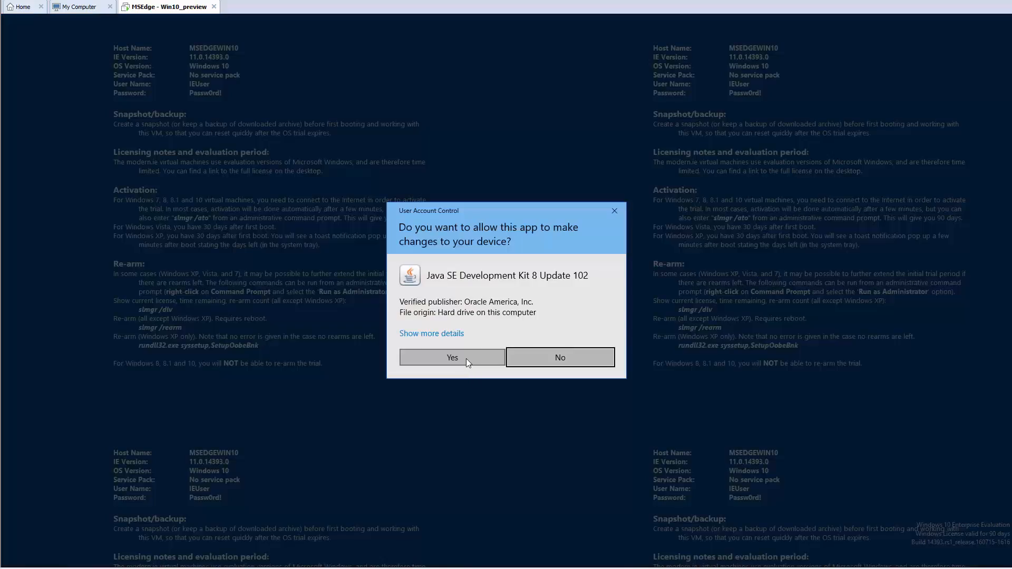
{"action": "left_click", "coordinate": [451, 357]}
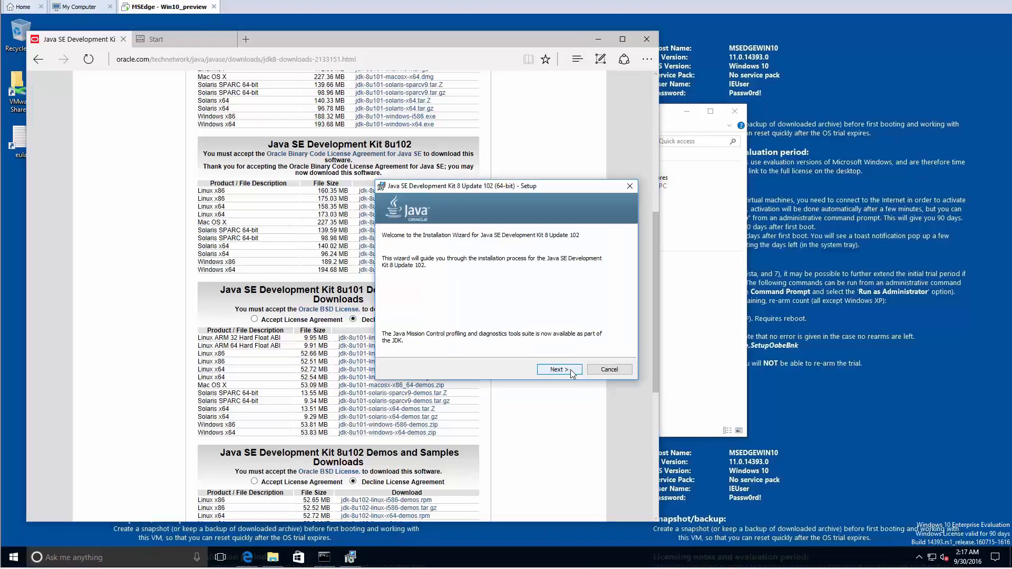
{"action": "left_click", "coordinate": [558, 369]}
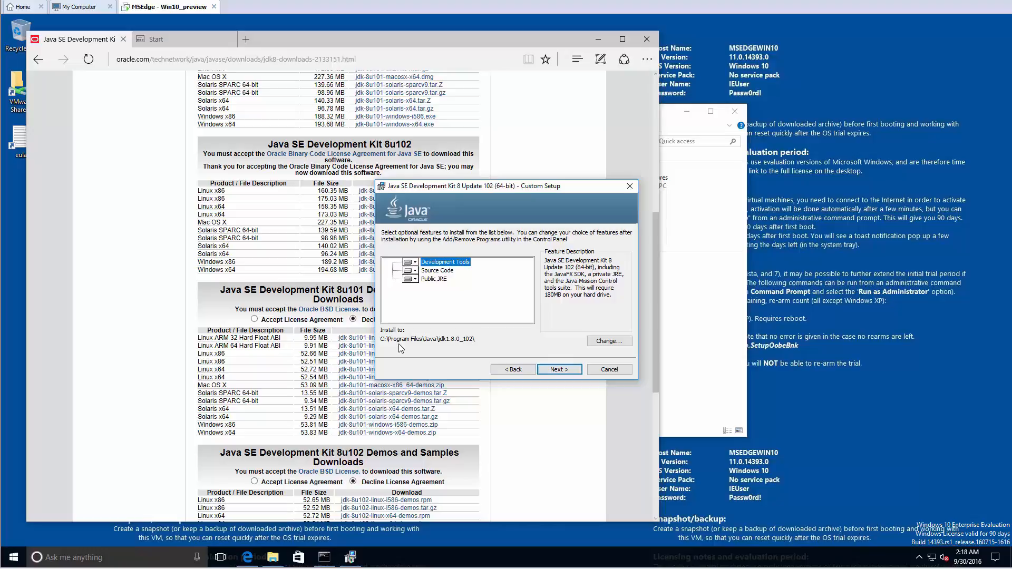
{"action": "mouse_move", "coordinate": [37, 495]}
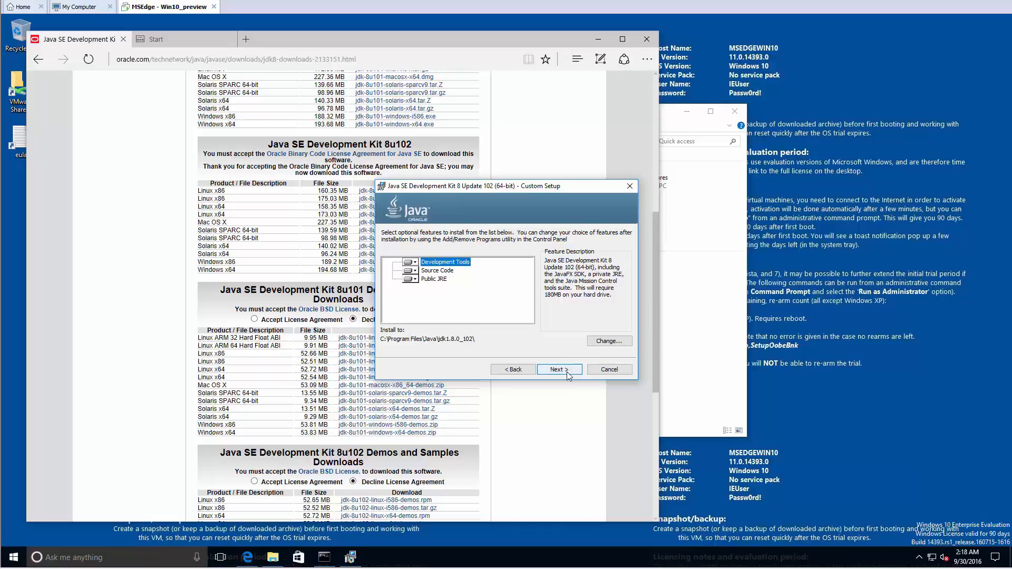
{"action": "left_click", "coordinate": [557, 369]}
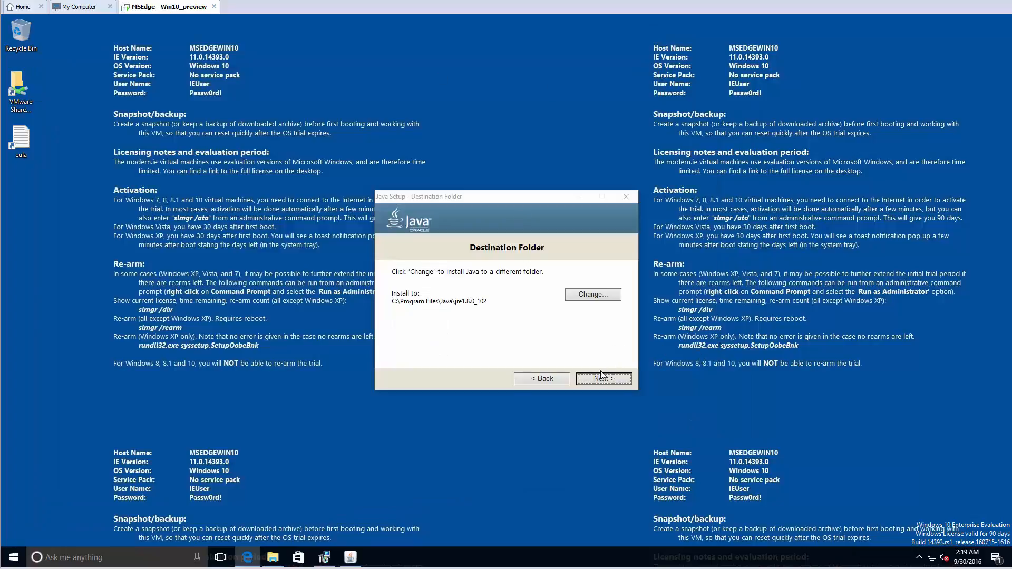
{"action": "left_click", "coordinate": [603, 379]}
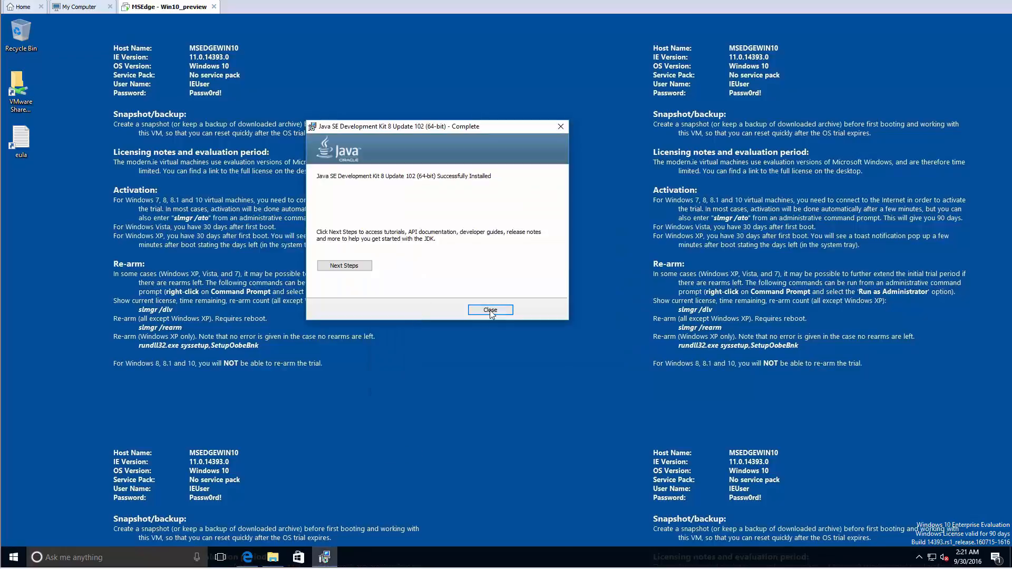
Close the finished installer and echo %JAVA_HOME% in Command Prompt to check it
{"action": "left_click", "coordinate": [490, 310]}
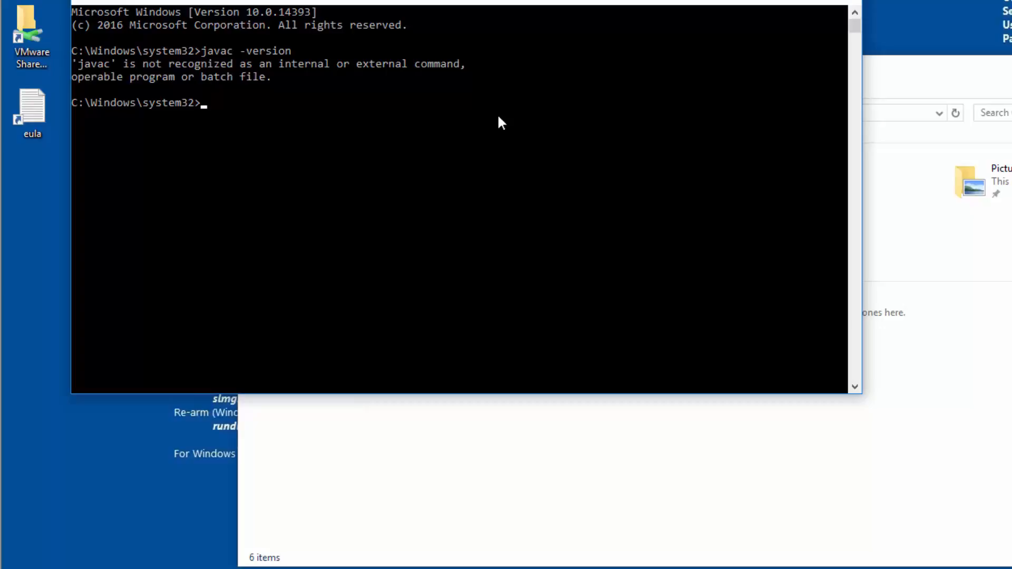
{"action": "type", "text": "echo %JAVA_"}
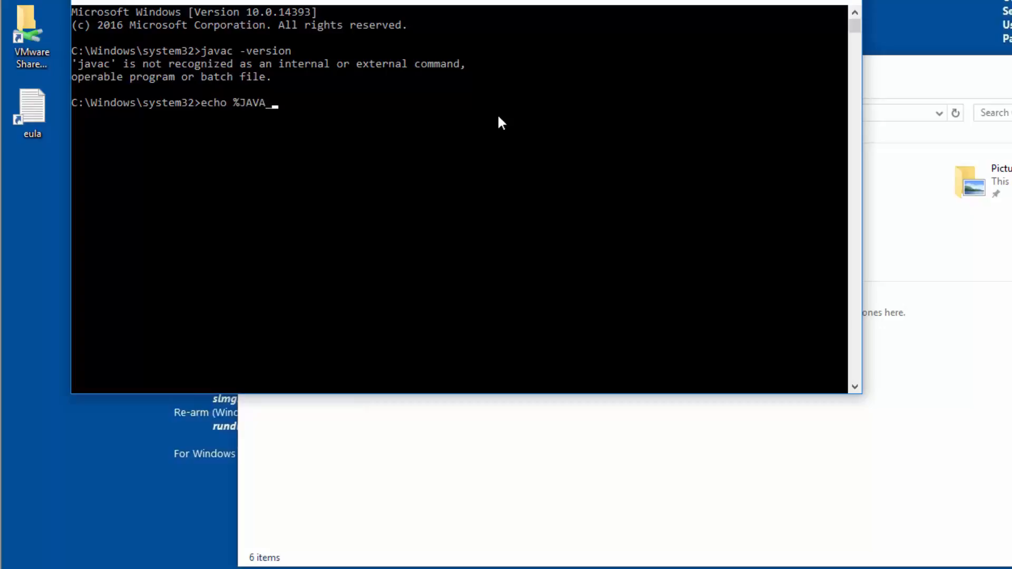
{"action": "type", "text": "HOME%"}
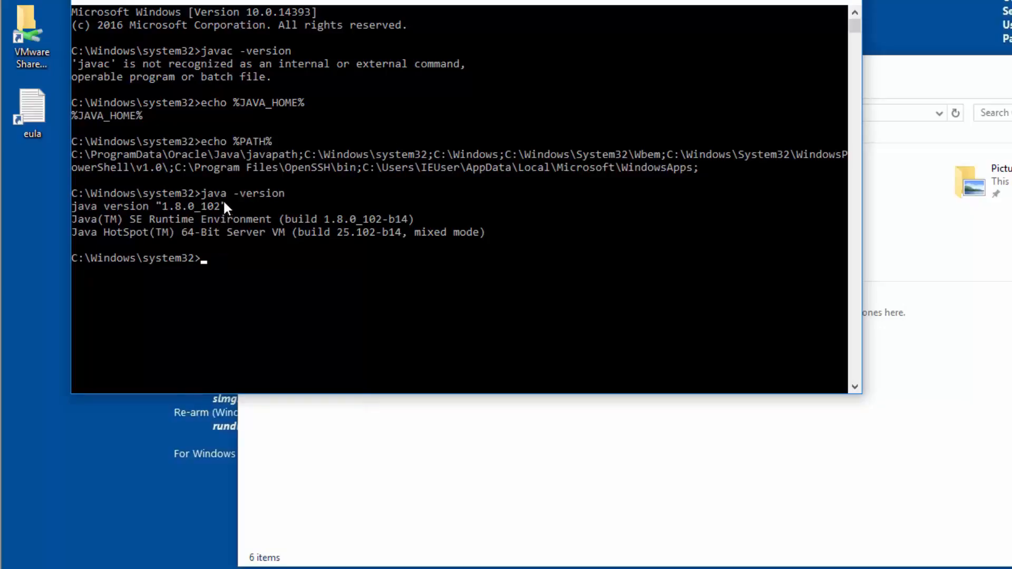
{"action": "mouse_move", "coordinate": [322, 202]}
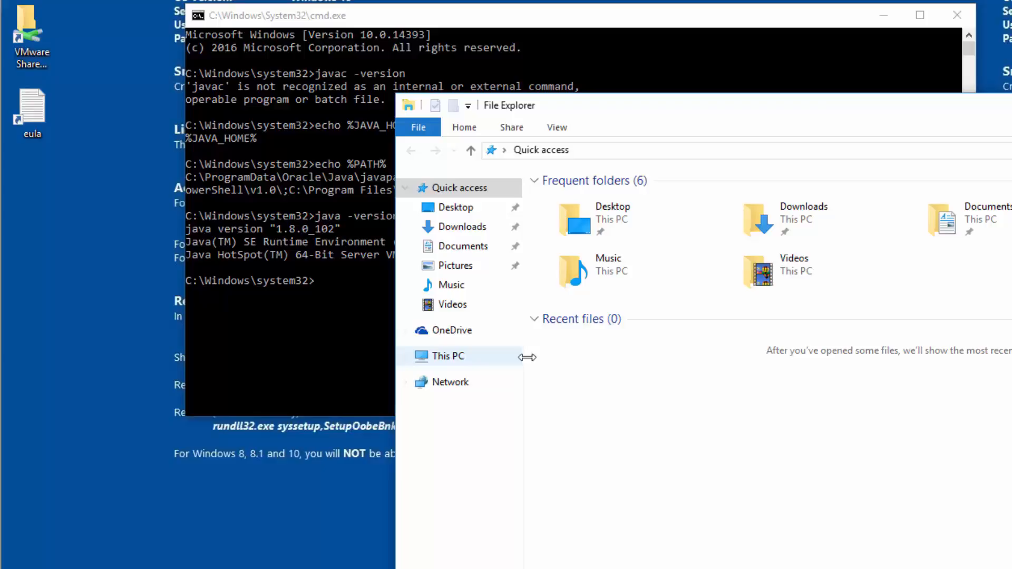
Browse to C:\Program Files\Java, then open This PC's System properties page
{"action": "type", "text": "c:\\Program Files\\Java\\"}
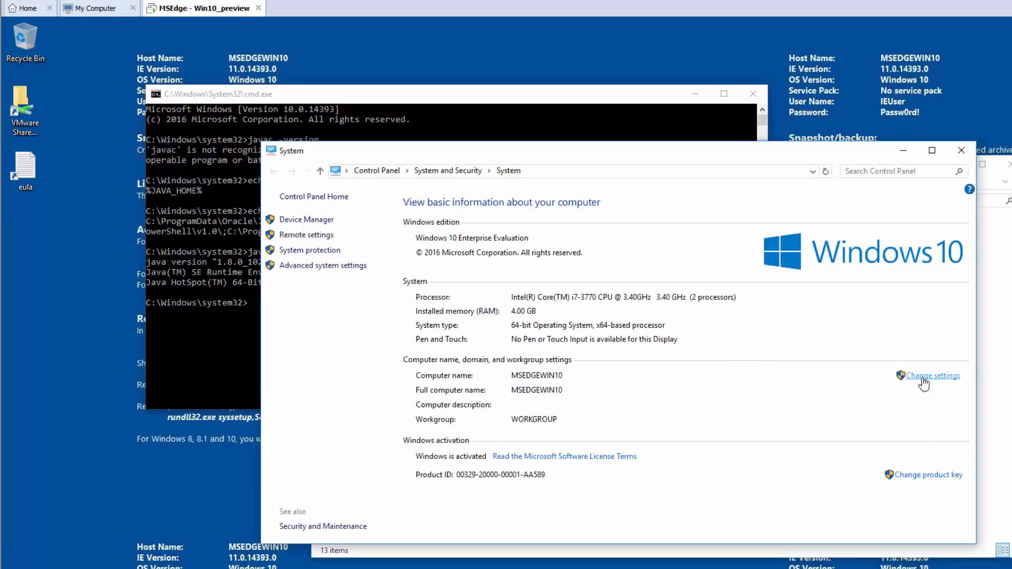
Add C:\Program Files\Java\jdk1.8.0_102\bin to the system Path environment variable
{"action": "left_click", "coordinate": [931, 376]}
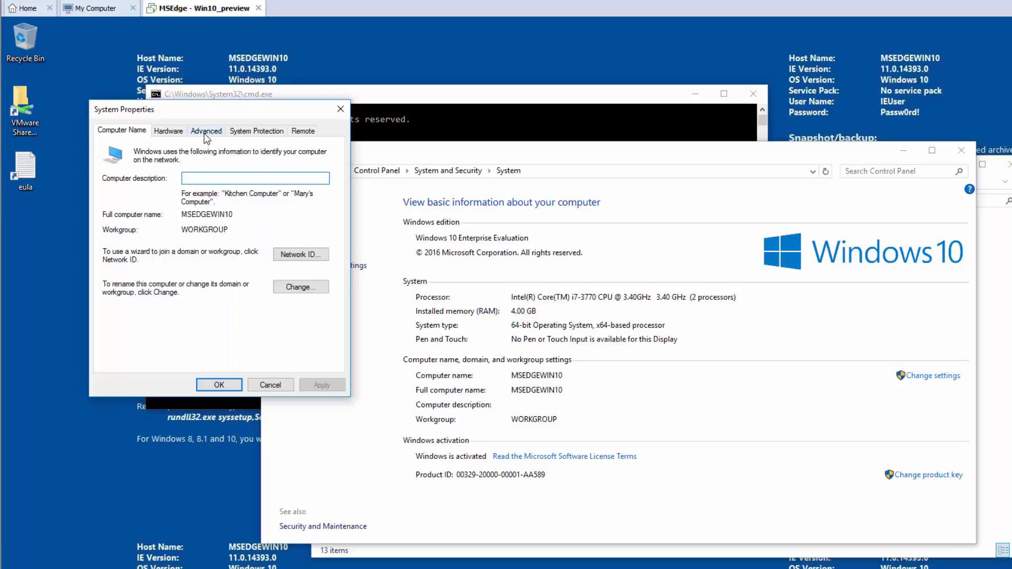
{"action": "left_click", "coordinate": [206, 131]}
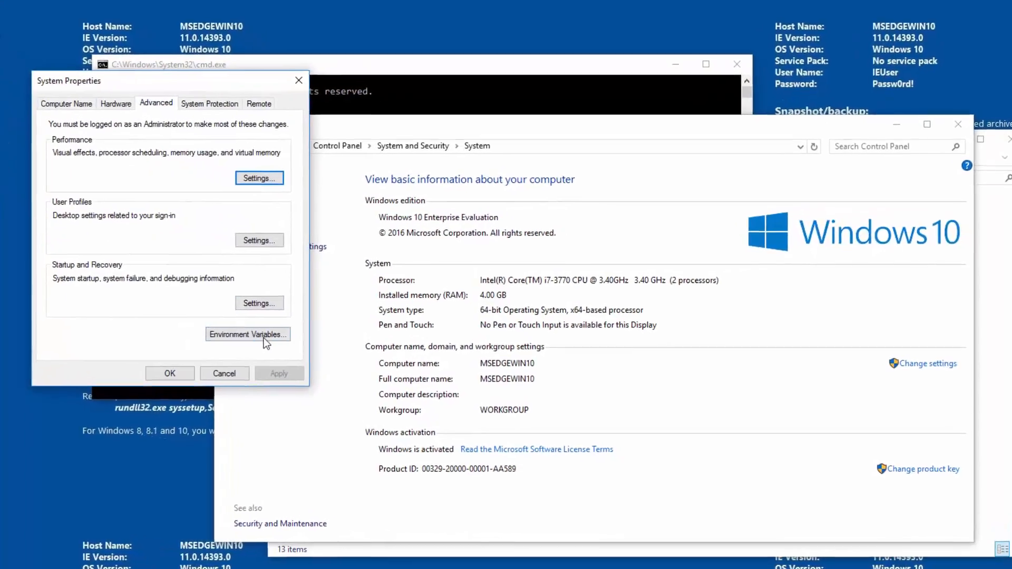
{"action": "left_click", "coordinate": [247, 334]}
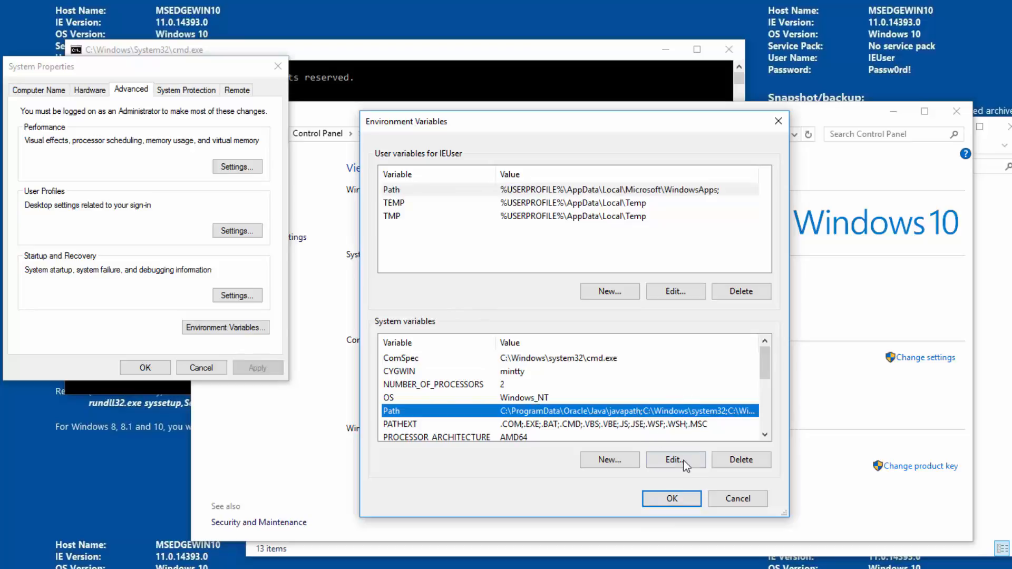
{"action": "left_click", "coordinate": [675, 460]}
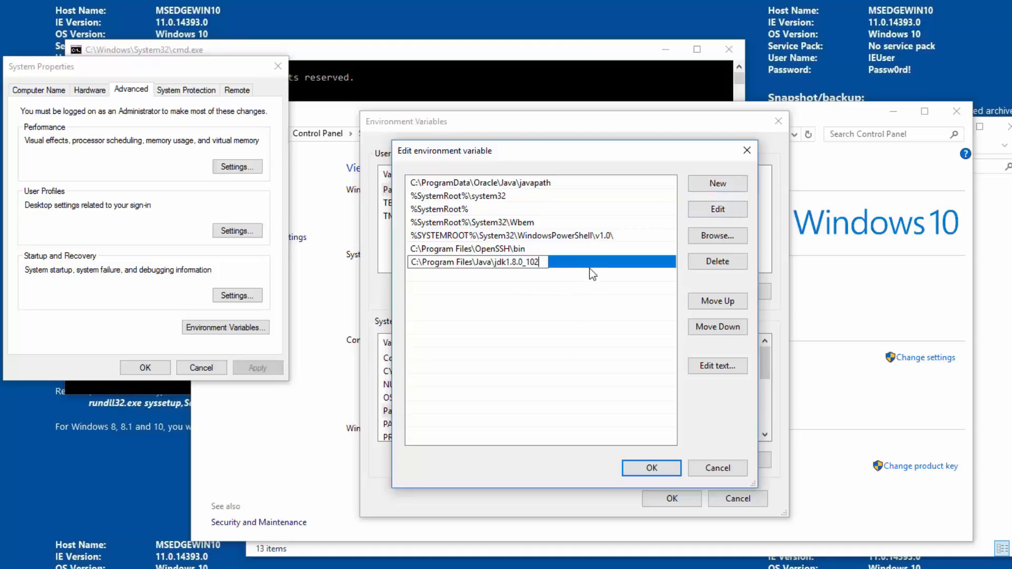
{"action": "type", "text": "\\bin"}
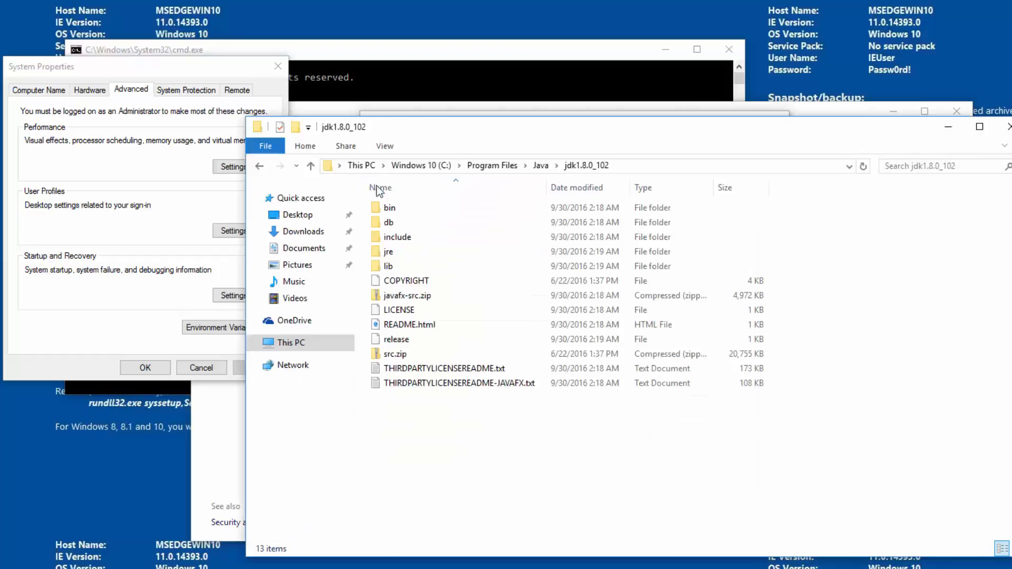
{"action": "double_click", "coordinate": [389, 207]}
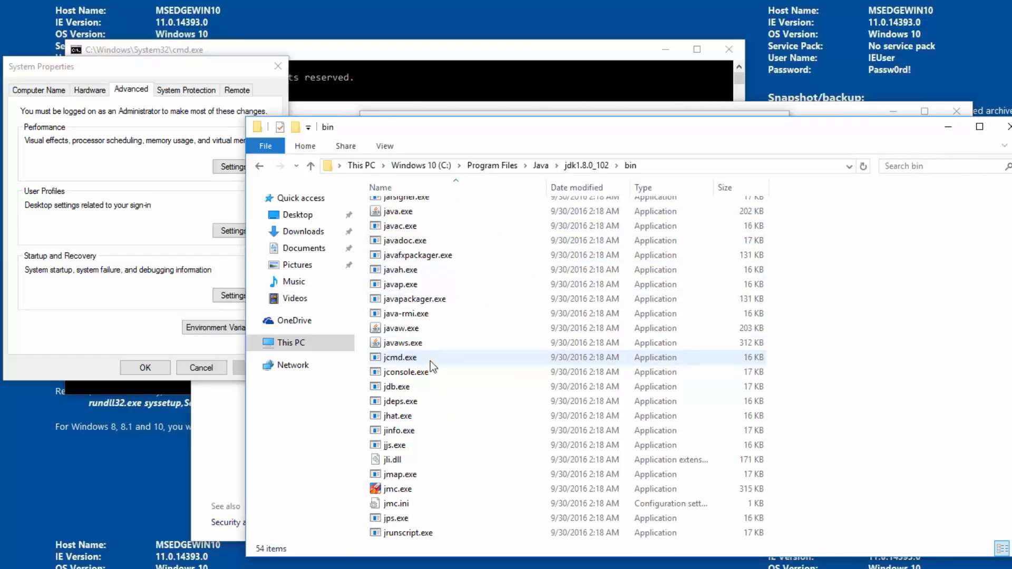
{"action": "left_click", "coordinate": [225, 328]}
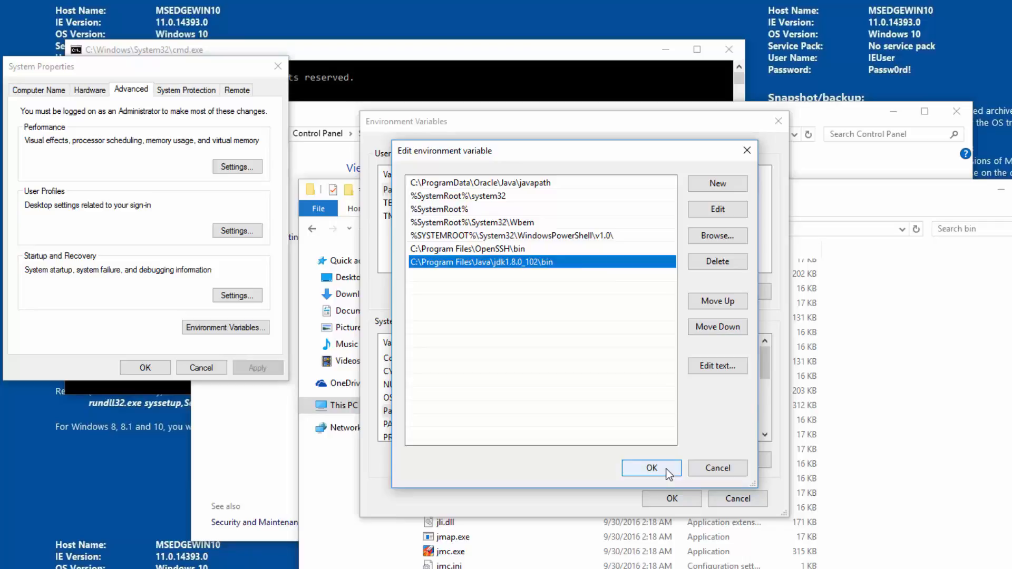
{"action": "left_click", "coordinate": [651, 468]}
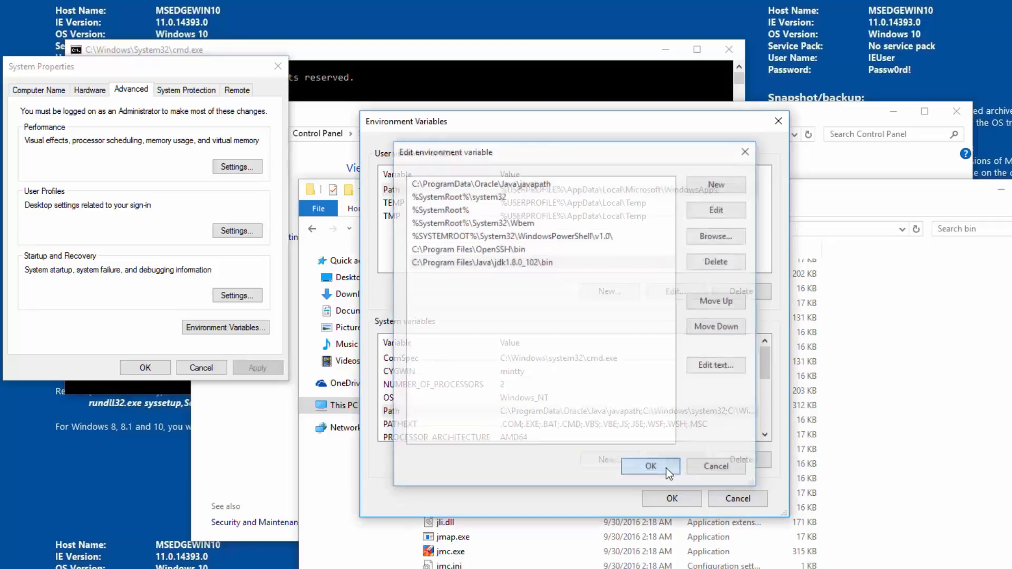
{"action": "left_click", "coordinate": [649, 465]}
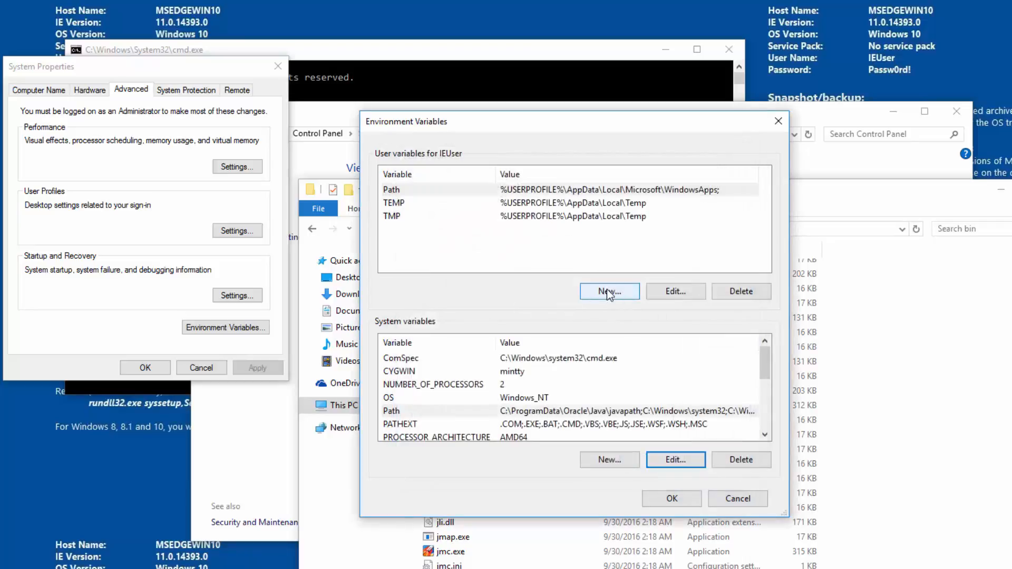
Create user variable JAVA_HOME as C:\Program Files\Java\jdk1.8.0_102 and close the dialogs
{"action": "scroll", "scroll_direction": "down", "scroll_amount": 3}
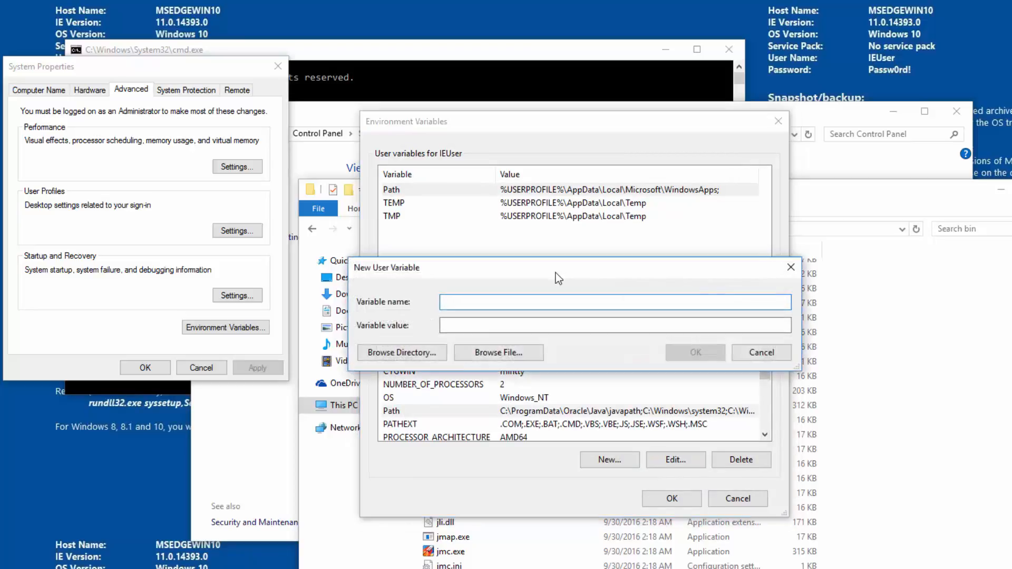
{"action": "type", "text": "JAVA"}
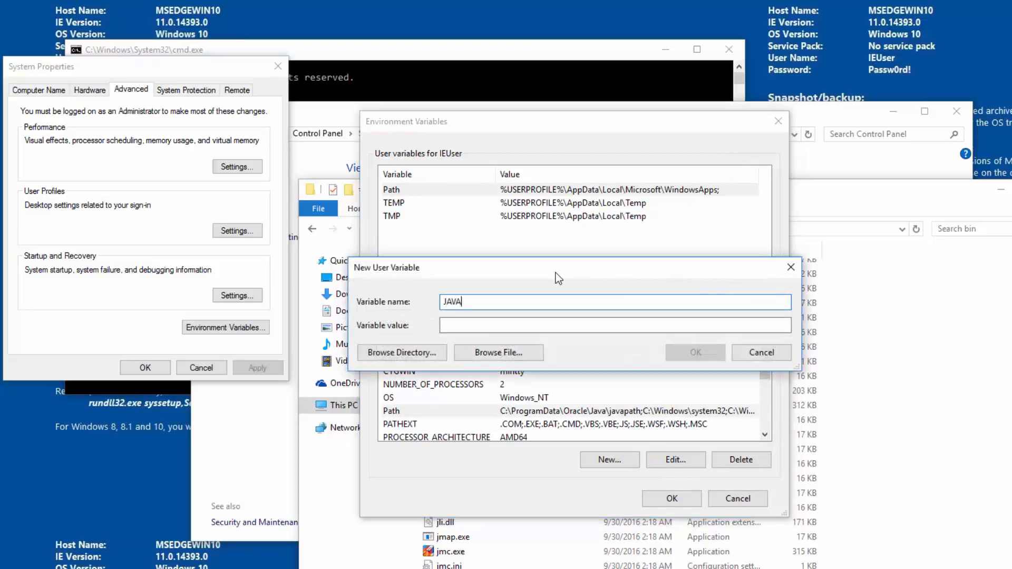
{"action": "type", "text": "_HOME"}
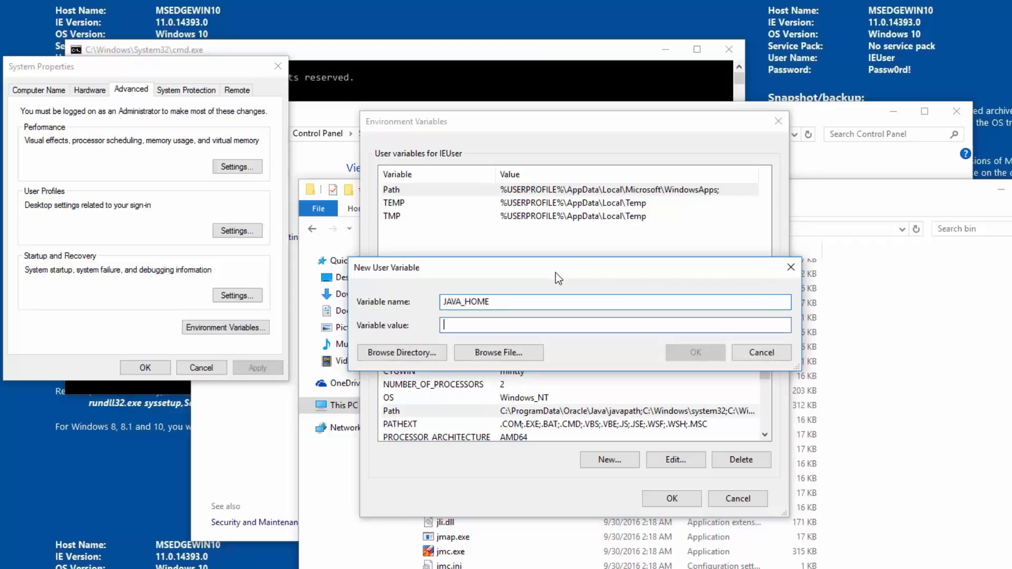
{"action": "type", "text": "C:\\Program Files\\Java\\jdk1.8.0_102"}
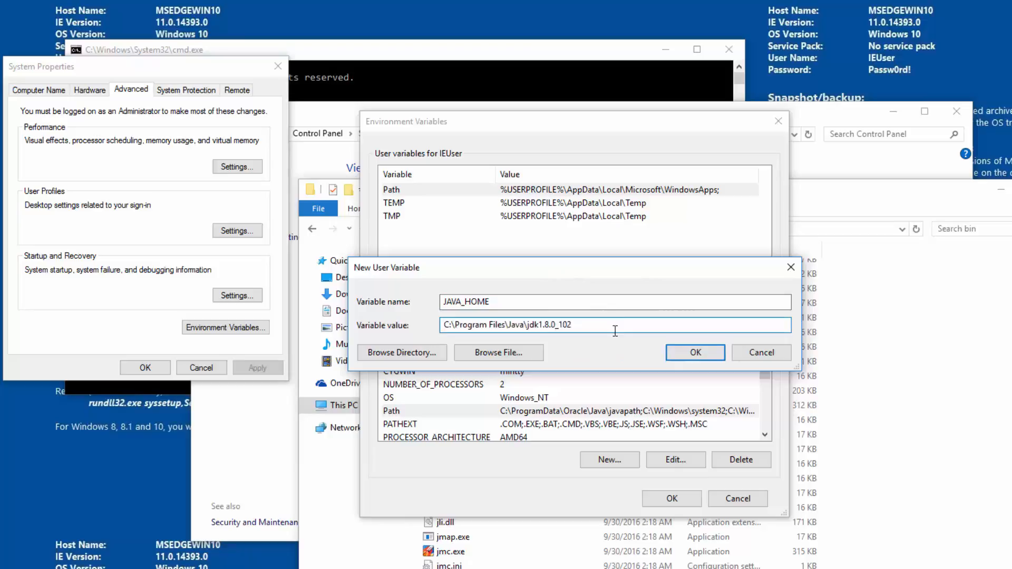
{"action": "left_click", "coordinate": [695, 353]}
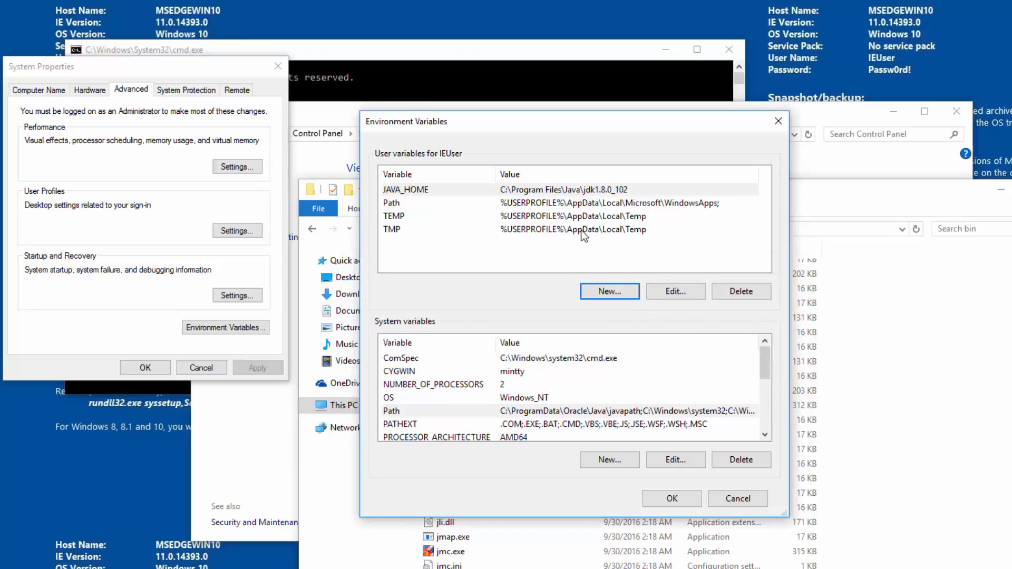
{"action": "mouse_move", "coordinate": [517, 323]}
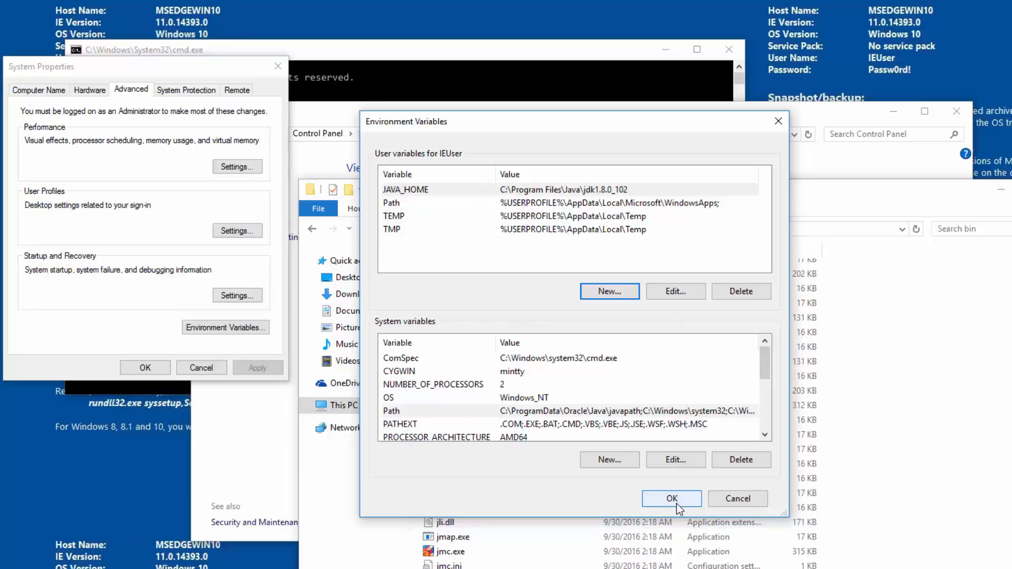
{"action": "left_click", "coordinate": [671, 498]}
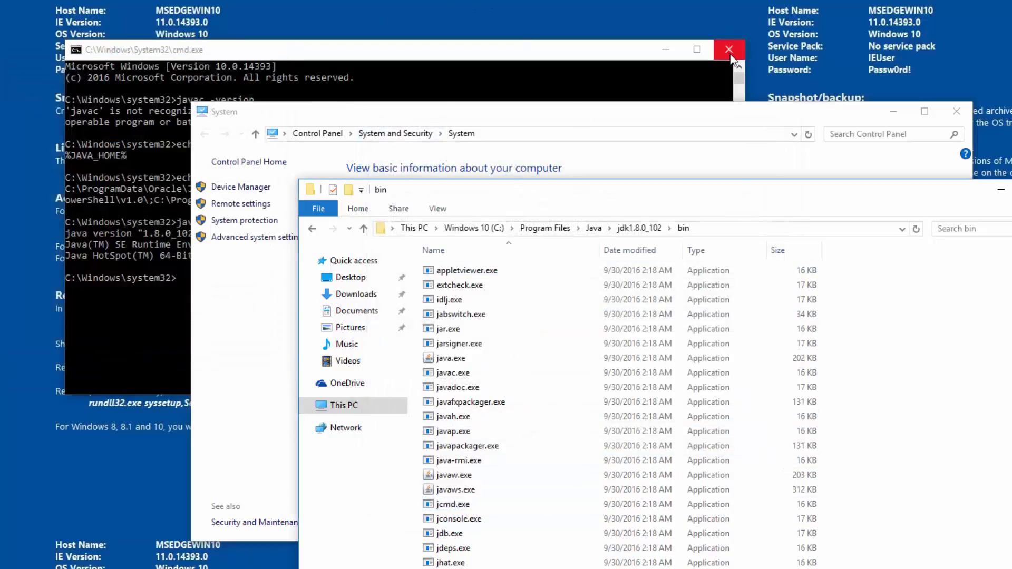
Close the old cmd window and launch a fresh Command Prompt from Start search
{"action": "left_click", "coordinate": [730, 49]}
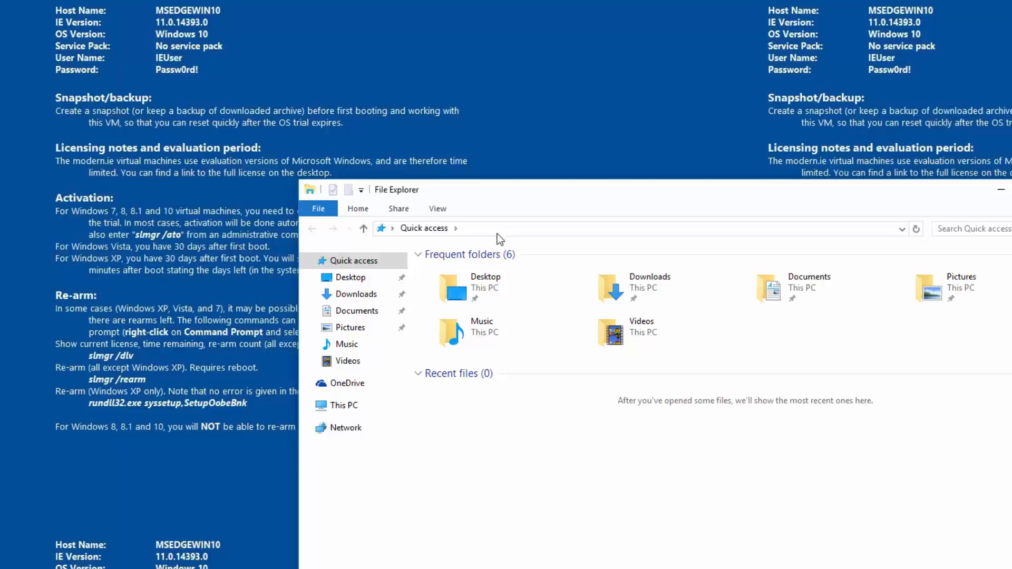
{"action": "type", "text": "cmd"}
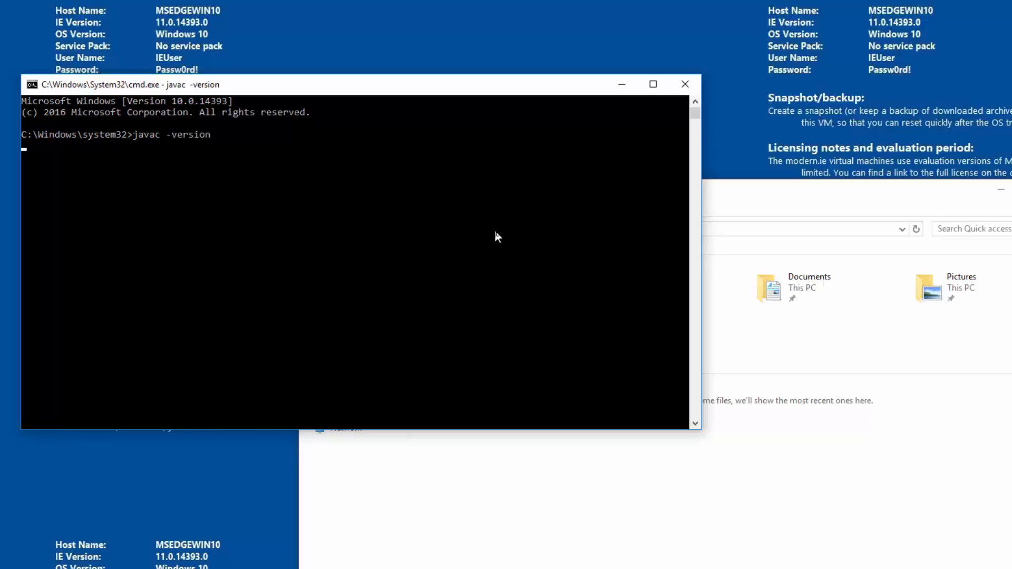
{"action": "key", "text": "enter"}
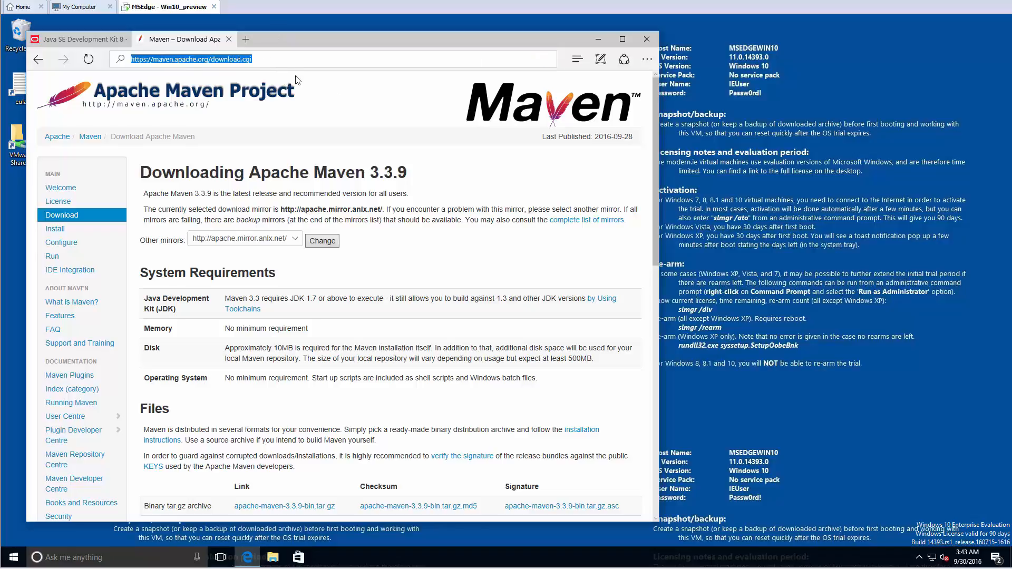
{"action": "mouse_move", "coordinate": [345, 110]}
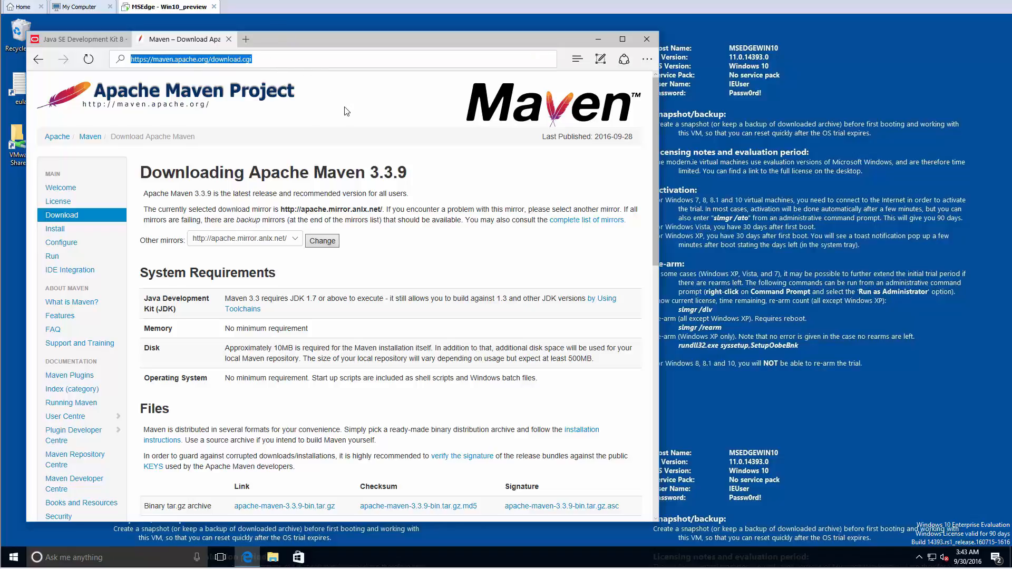
Download and save apache-maven-3.3.9-bin.zip from the Files section
{"action": "scroll", "scroll_direction": "down", "scroll_amount": 3}
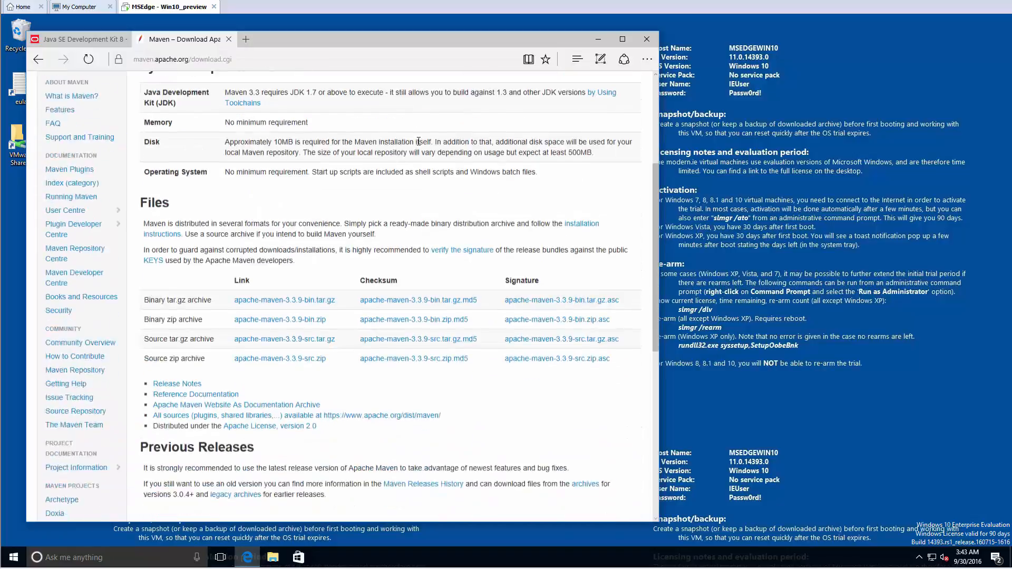
{"action": "scroll", "scroll_direction": "down", "scroll_amount": 3}
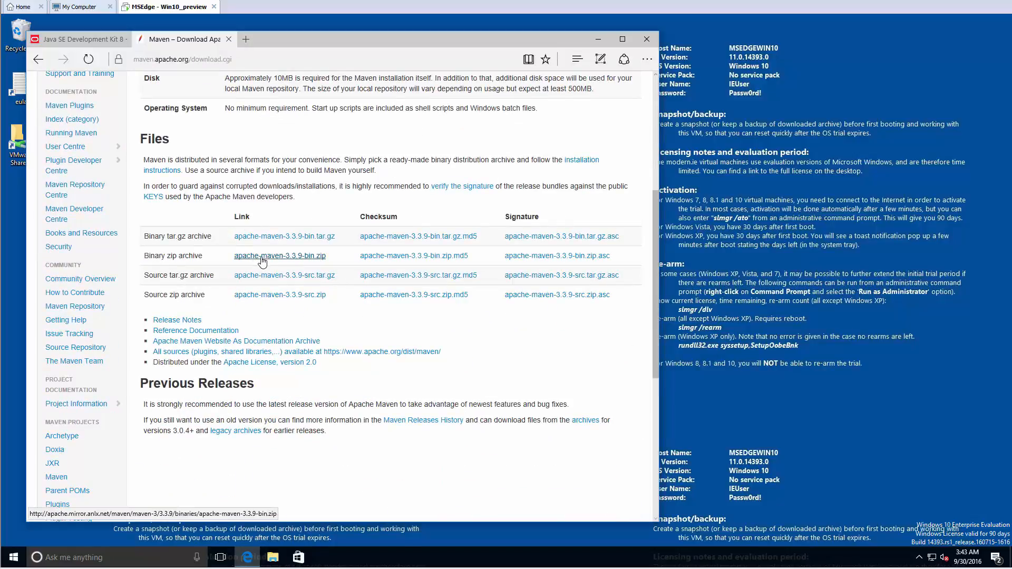
{"action": "left_click", "coordinate": [280, 256]}
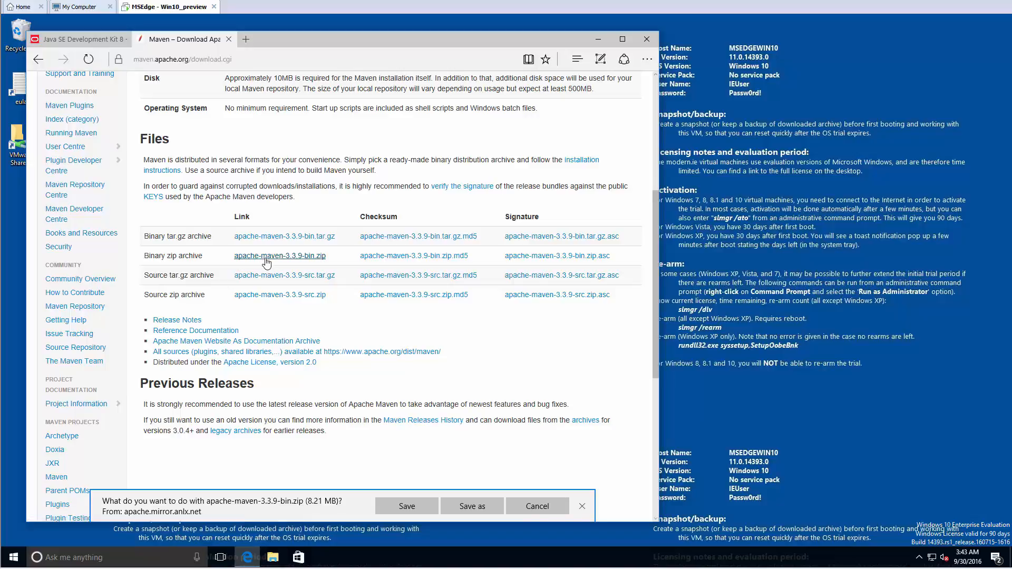
{"action": "left_click", "coordinate": [406, 506]}
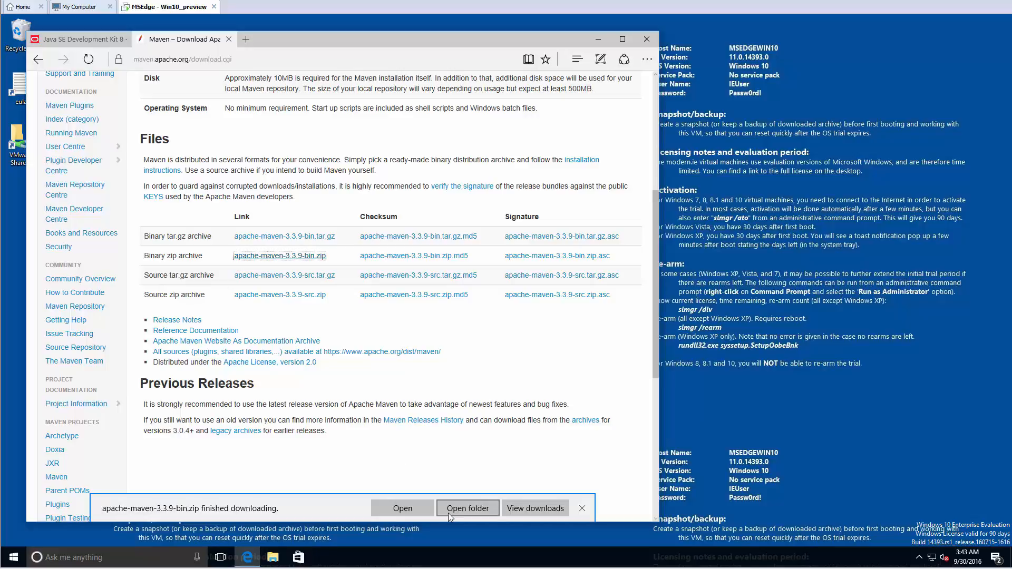
Extract apache-maven-3.3.9-bin.zip into C:\maven and open the apache-maven-3.3.9 folder
{"action": "left_click", "coordinate": [467, 508]}
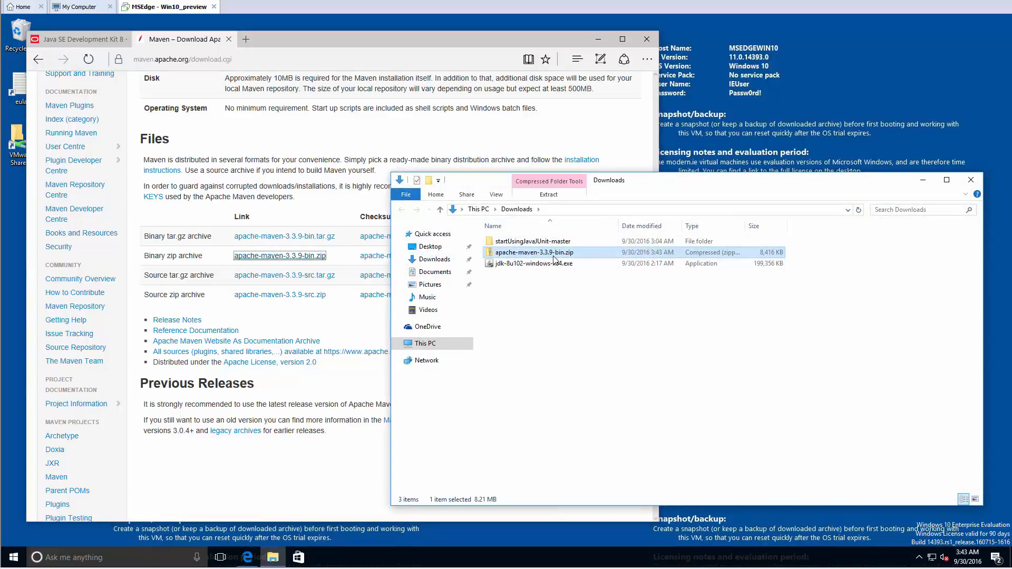
{"action": "left_click", "coordinate": [548, 194]}
{"action": "type", "text": "C:\\maven"}
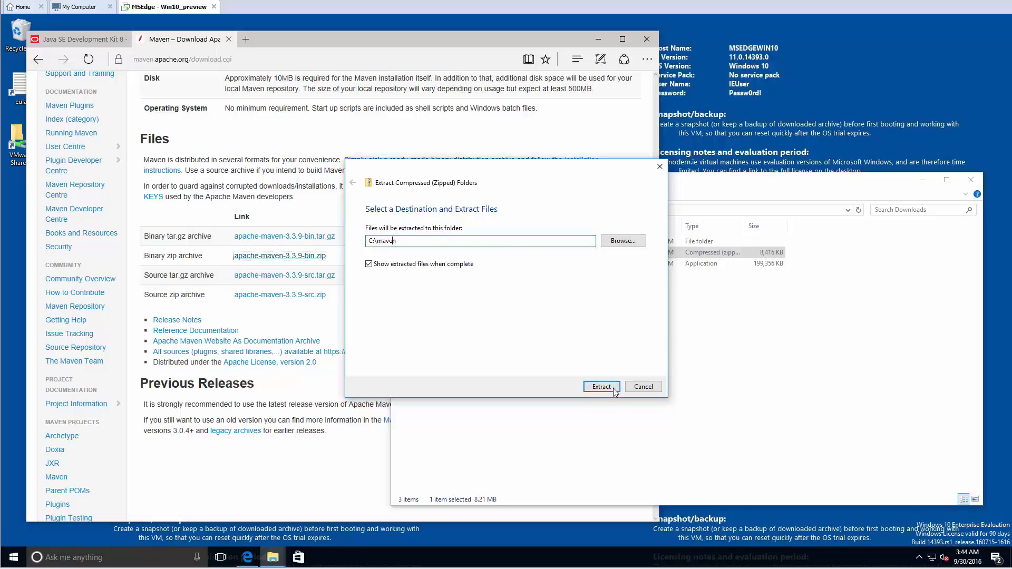
{"action": "left_click", "coordinate": [600, 387]}
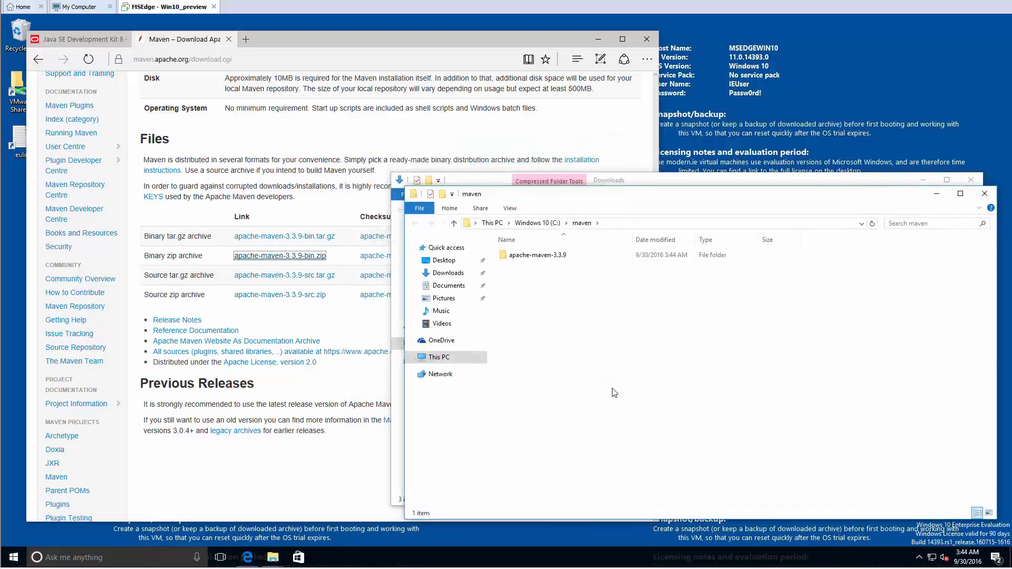
{"action": "left_click", "coordinate": [537, 254]}
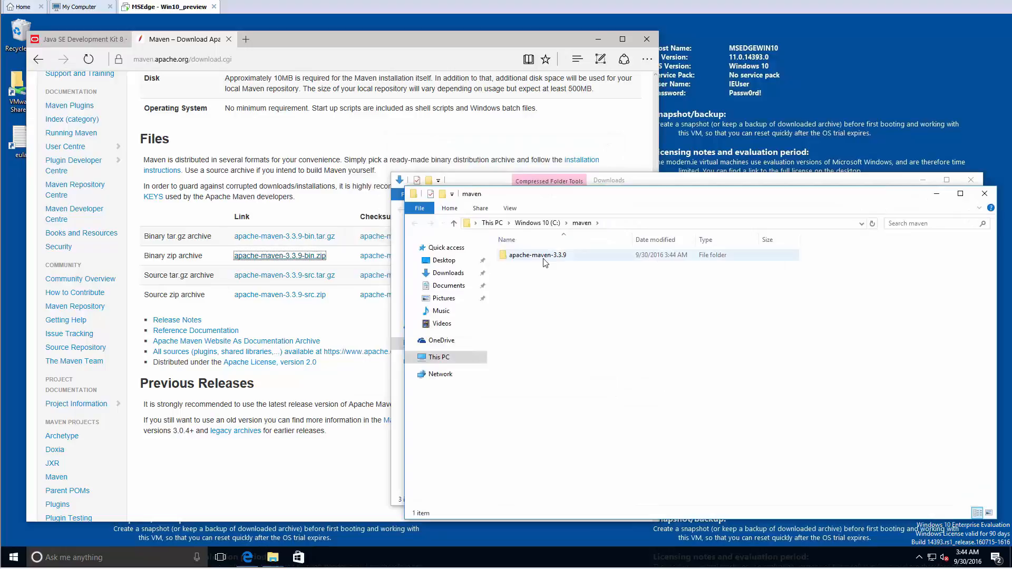
{"action": "double_click", "coordinate": [536, 254]}
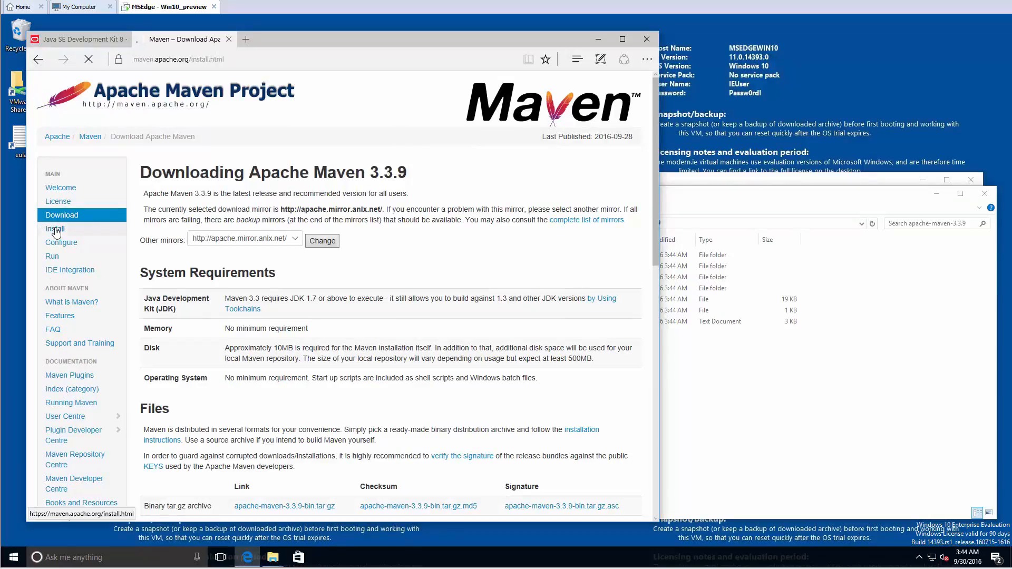
Show the Maven install guide's Windows Tips and open the apache-maven-3.3.9 bin folder
{"action": "left_click", "coordinate": [54, 228]}
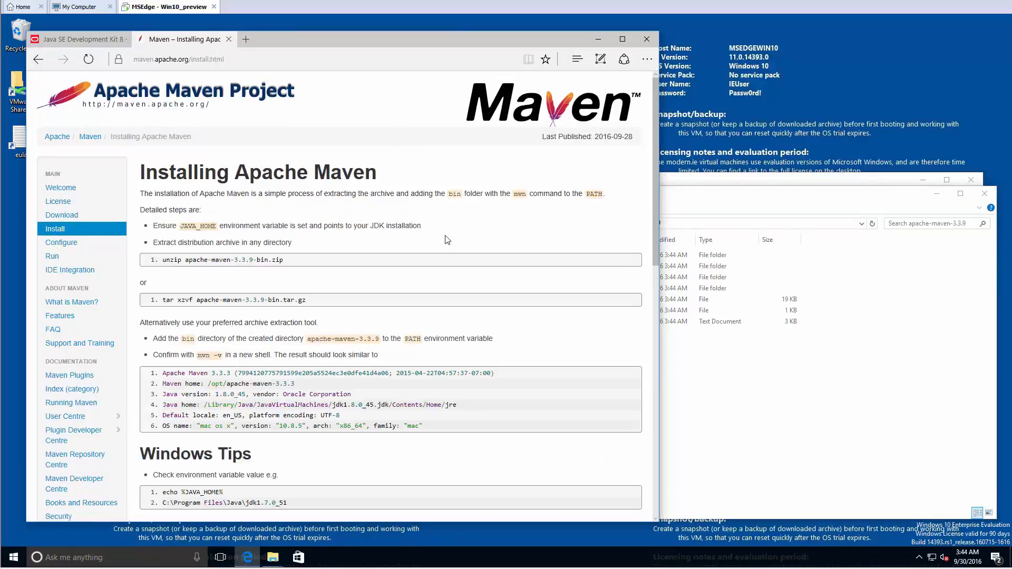
{"action": "scroll", "scroll_direction": "down", "scroll_amount": 3}
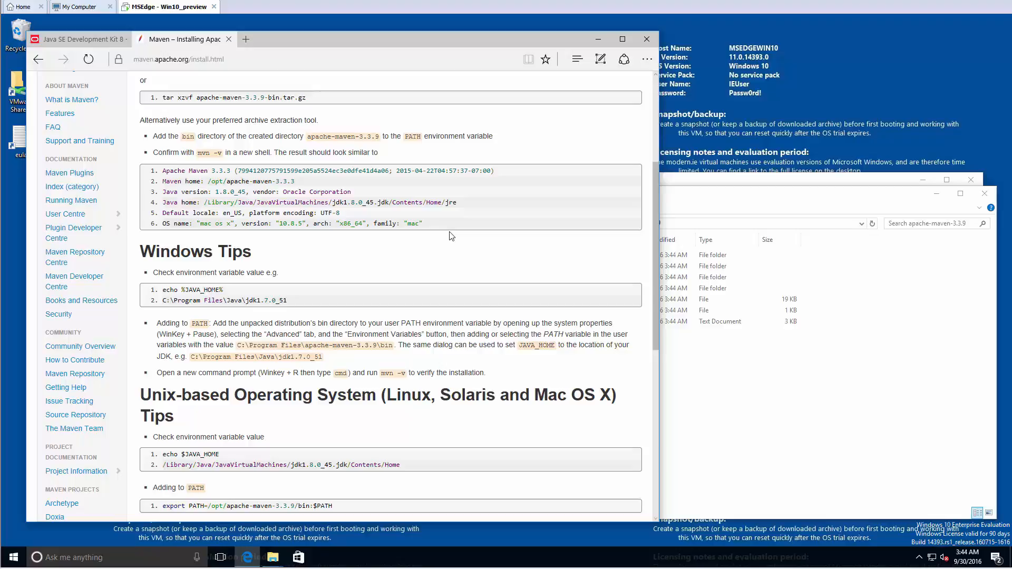
{"action": "mouse_move", "coordinate": [305, 295]}
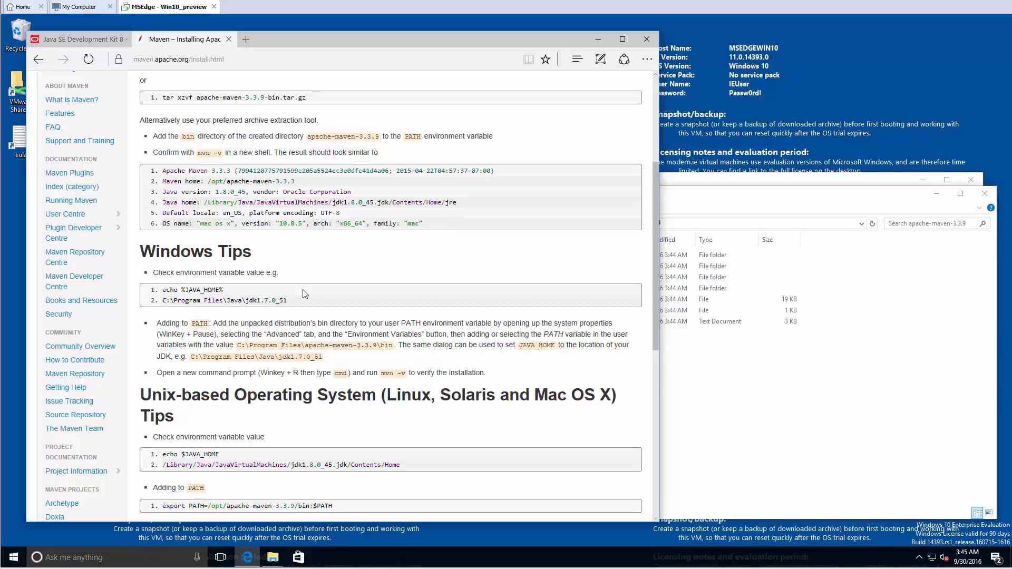
{"action": "mouse_move", "coordinate": [384, 278]}
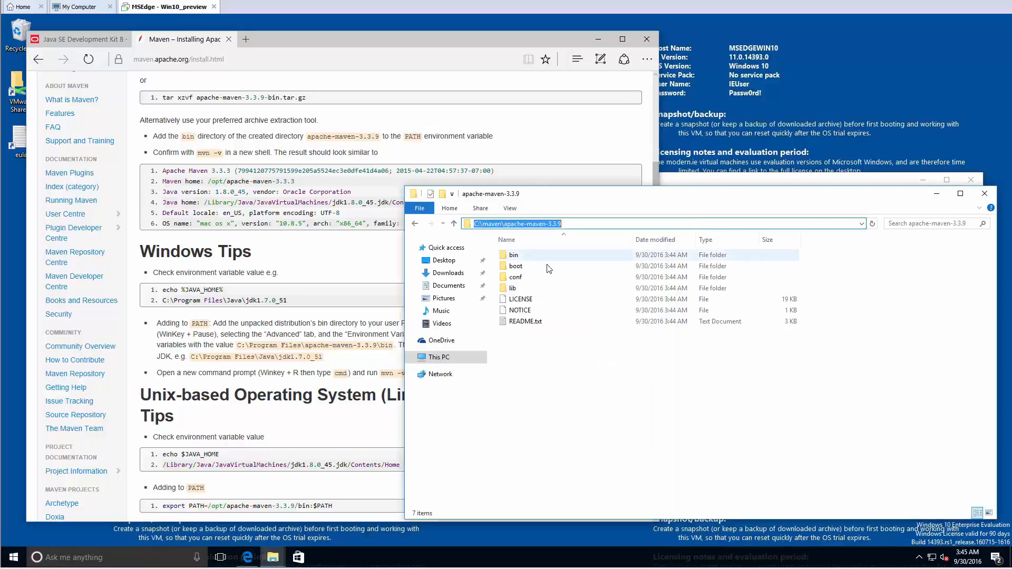
{"action": "double_click", "coordinate": [513, 254]}
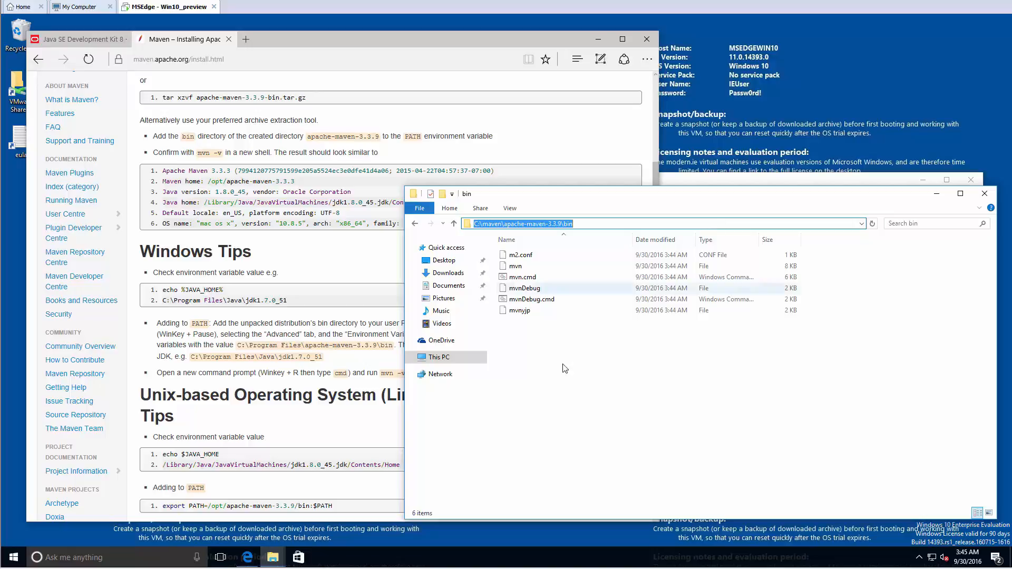
Add C:\maven\apache-maven-3.3.9\bin to the system Path variable and close the System window
{"action": "right_click", "coordinate": [439, 357]}
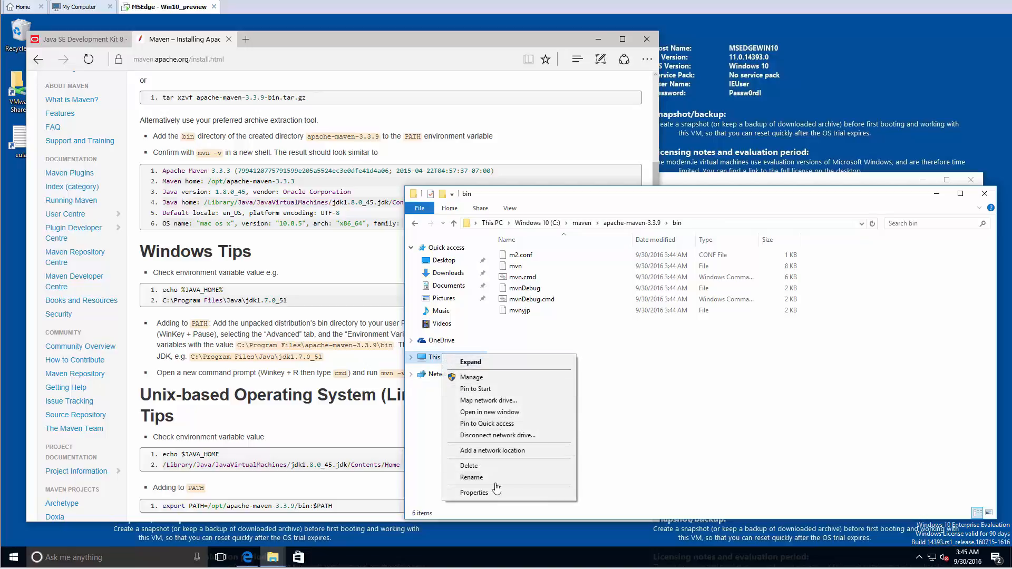
{"action": "left_click", "coordinate": [474, 493]}
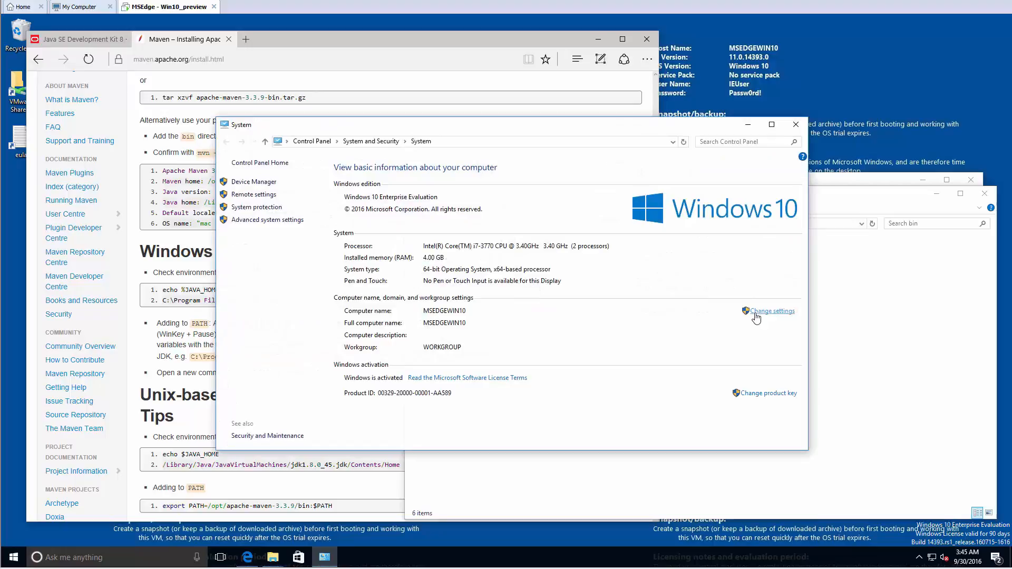
{"action": "left_click", "coordinate": [771, 311]}
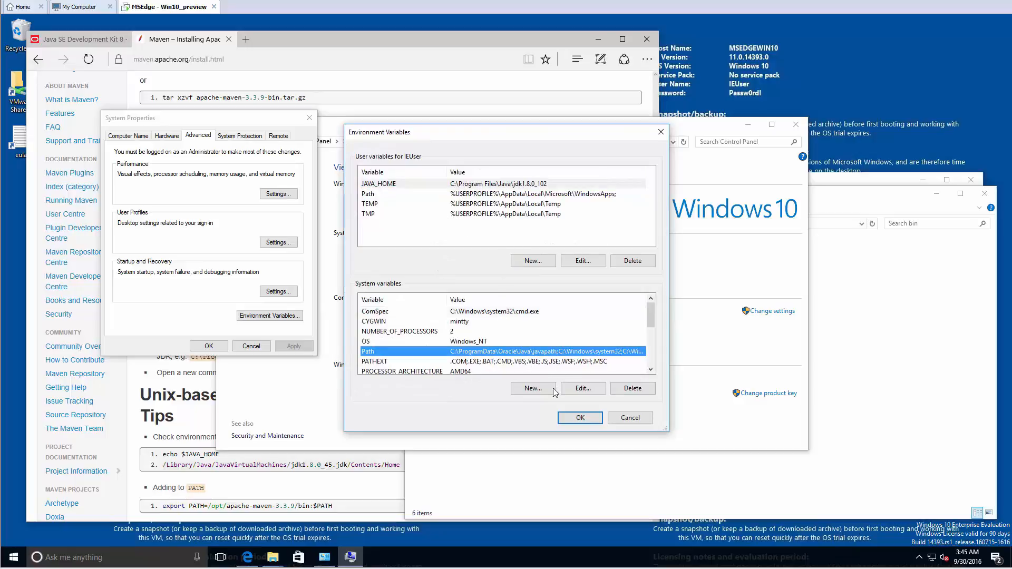
{"action": "left_click", "coordinate": [582, 388]}
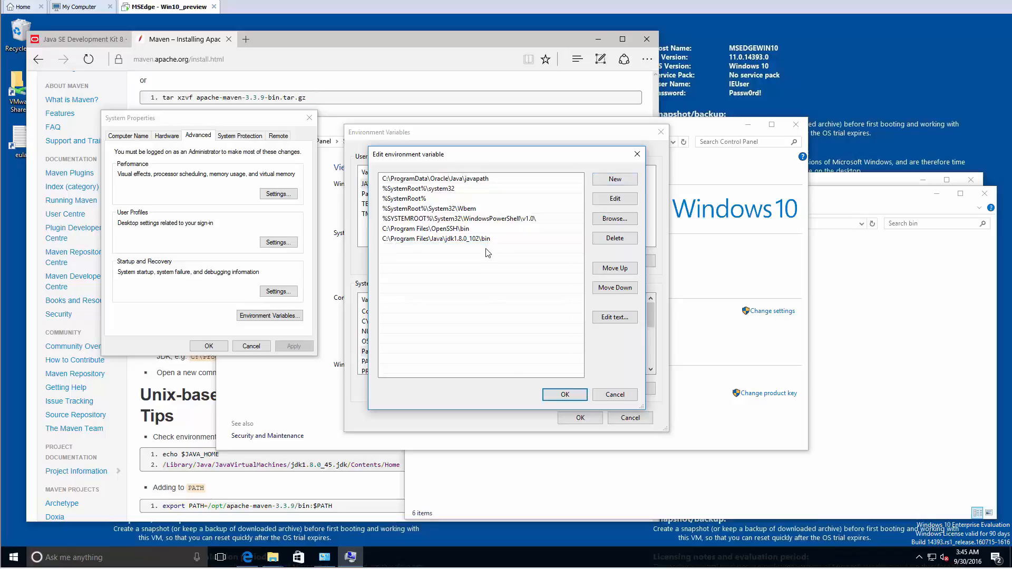
{"action": "left_click", "coordinate": [614, 179]}
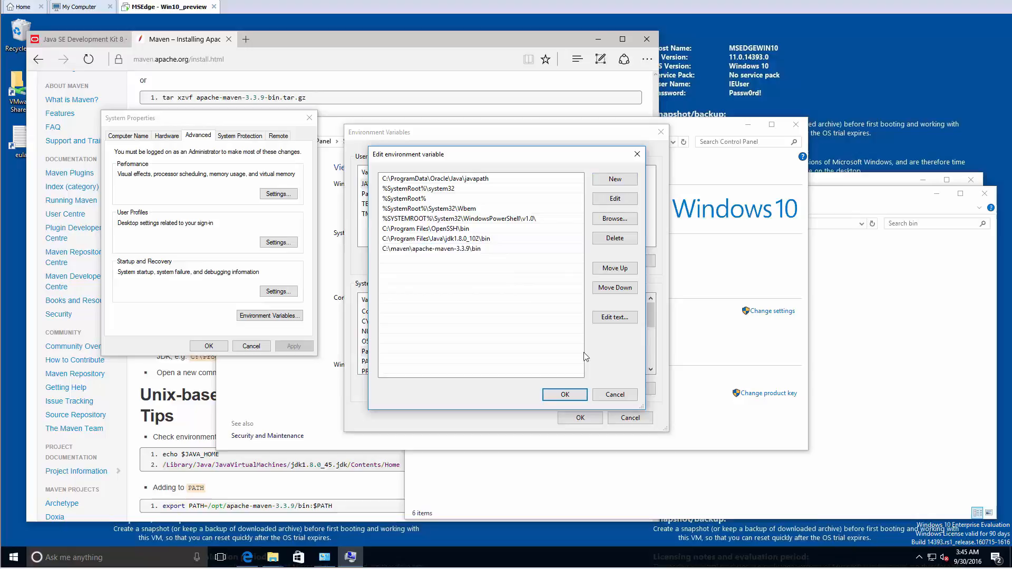
{"action": "left_click", "coordinate": [563, 394]}
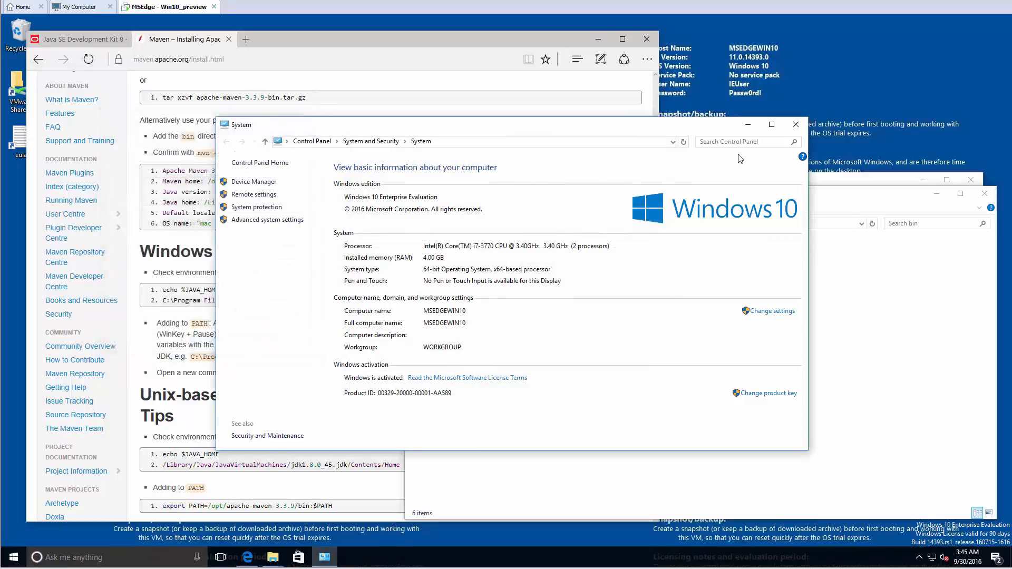
{"action": "left_click", "coordinate": [795, 124]}
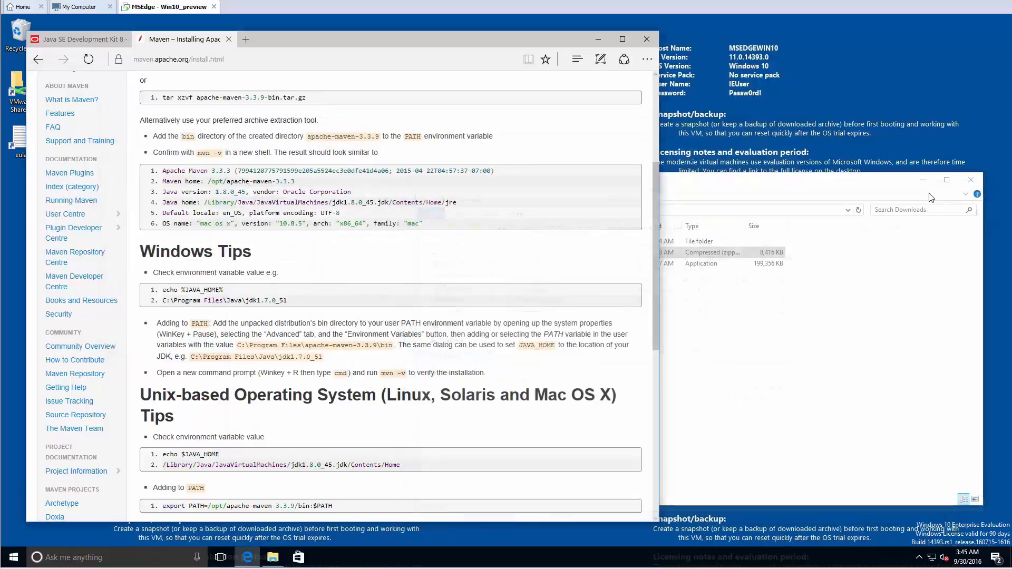
Check Maven with mvn -version in Command Prompt, then browse to eviltester's startUsingJavaJUnit GitHub page
{"action": "left_click", "coordinate": [272, 557]}
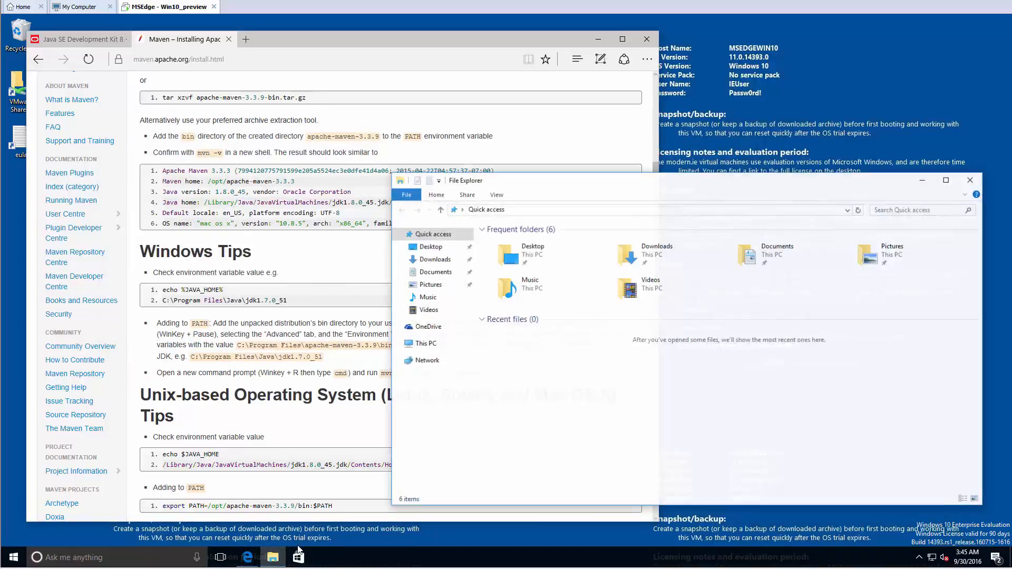
{"action": "type", "text": "mvn"}
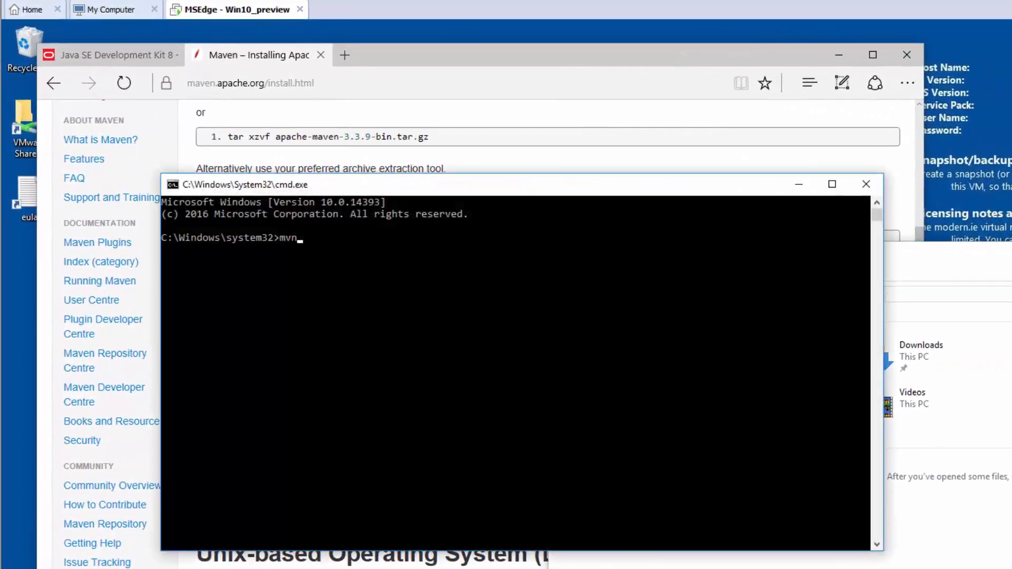
{"action": "type", "text": "-vers"}
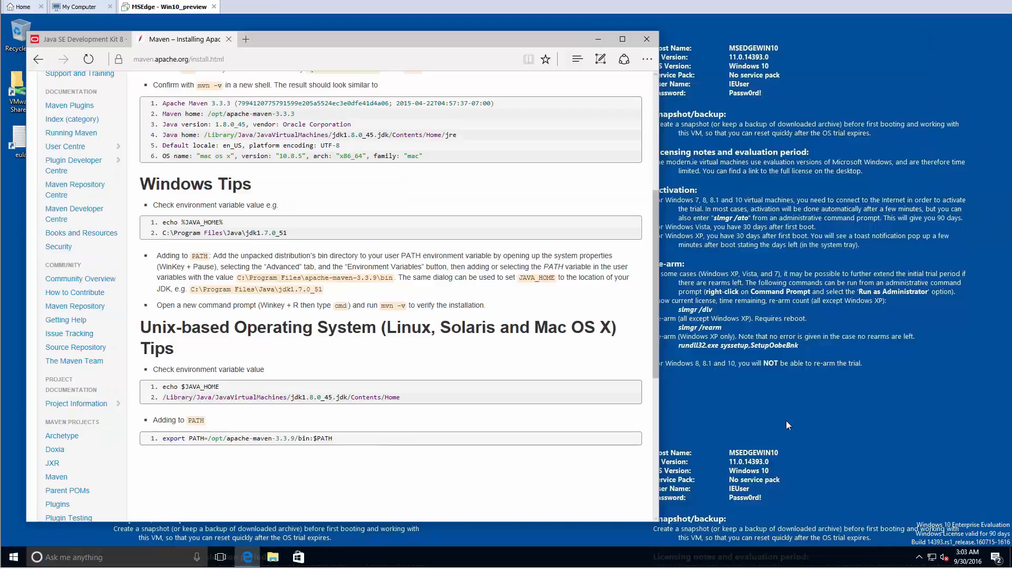
{"action": "mouse_move", "coordinate": [794, 425]}
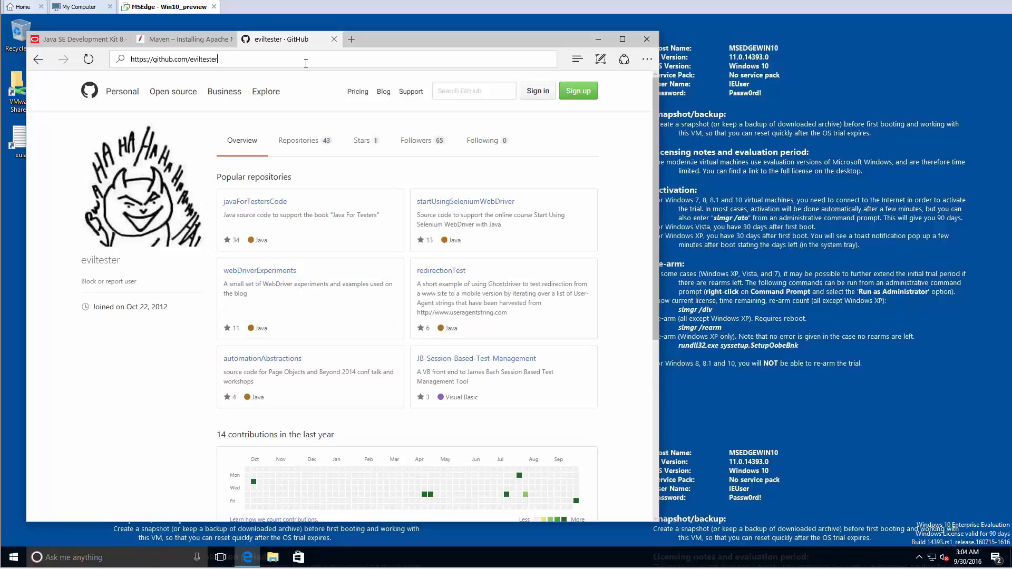
{"action": "type", "text": "/startUsingJavaJUnit"}
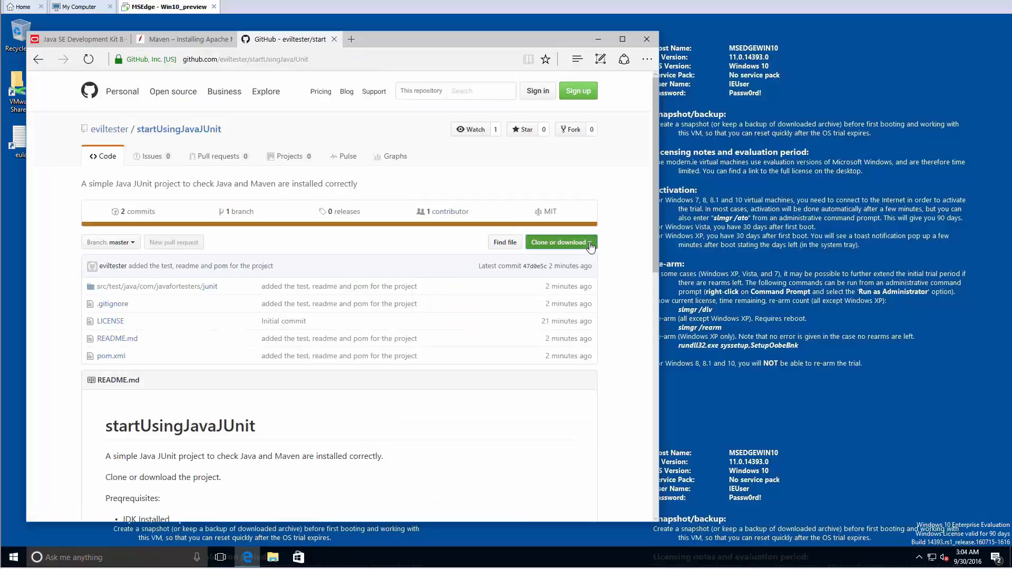
Download startUsingJavaJUnit-master.zip from GitHub, extract it in Downloads, and open the extracted folder
{"action": "left_click", "coordinate": [559, 242]}
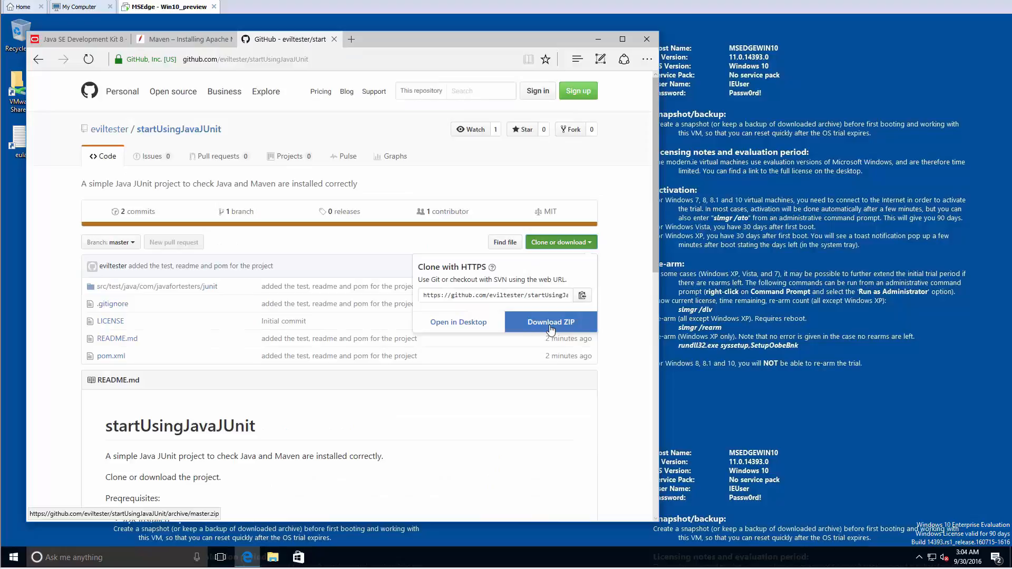
{"action": "left_click", "coordinate": [550, 322]}
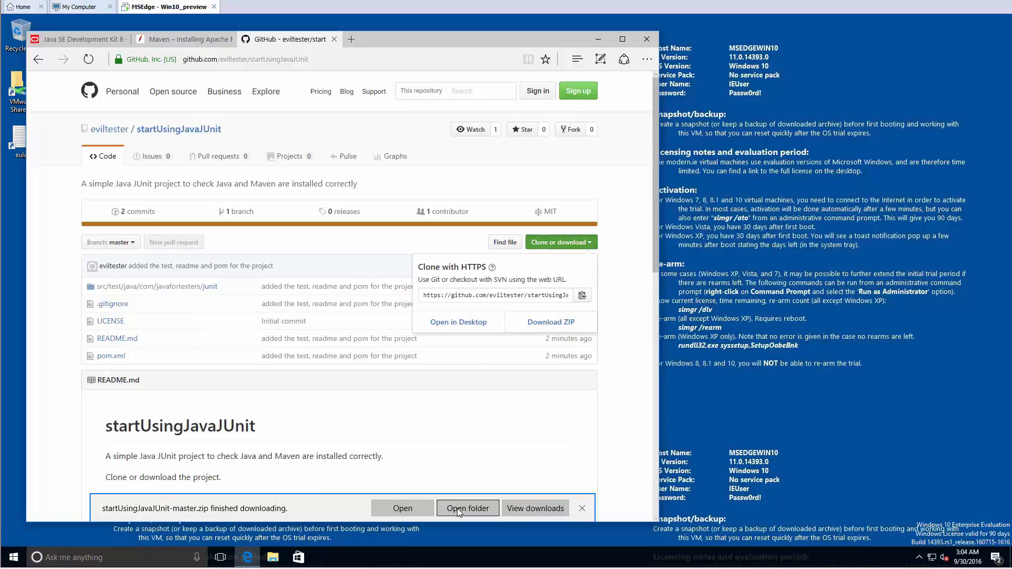
{"action": "left_click", "coordinate": [467, 508]}
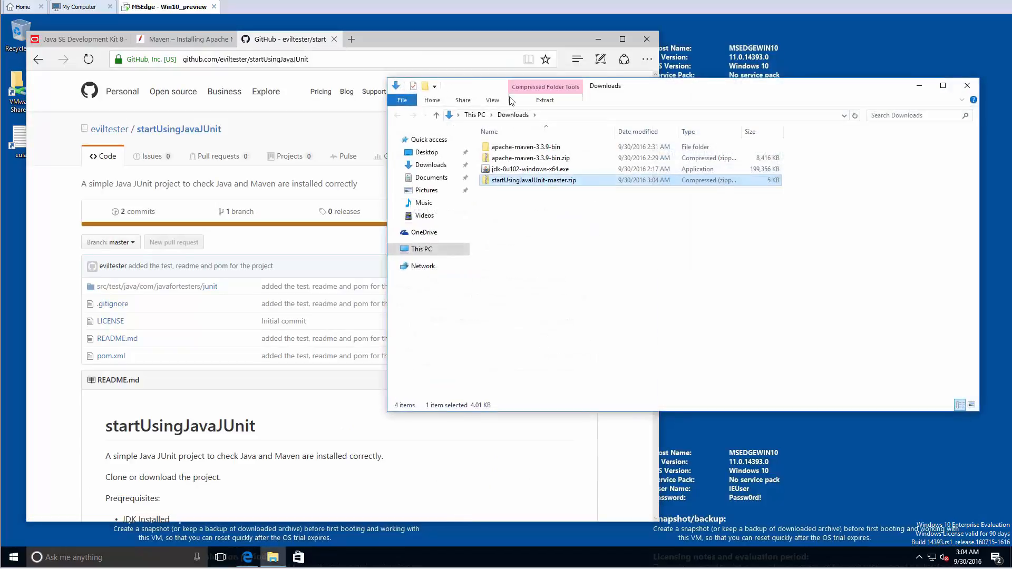
{"action": "right_click", "coordinate": [533, 181]}
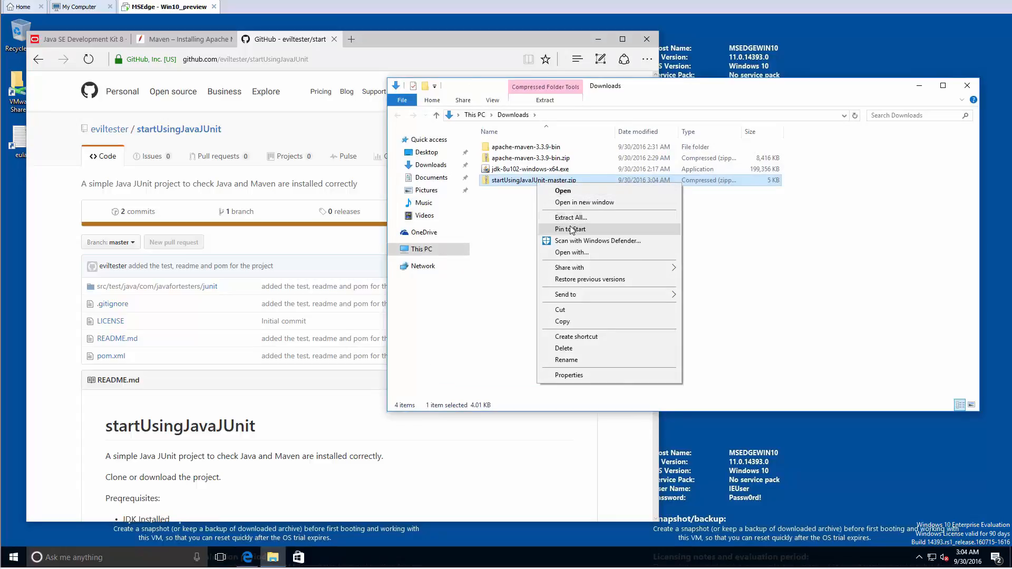
{"action": "left_click", "coordinate": [569, 216]}
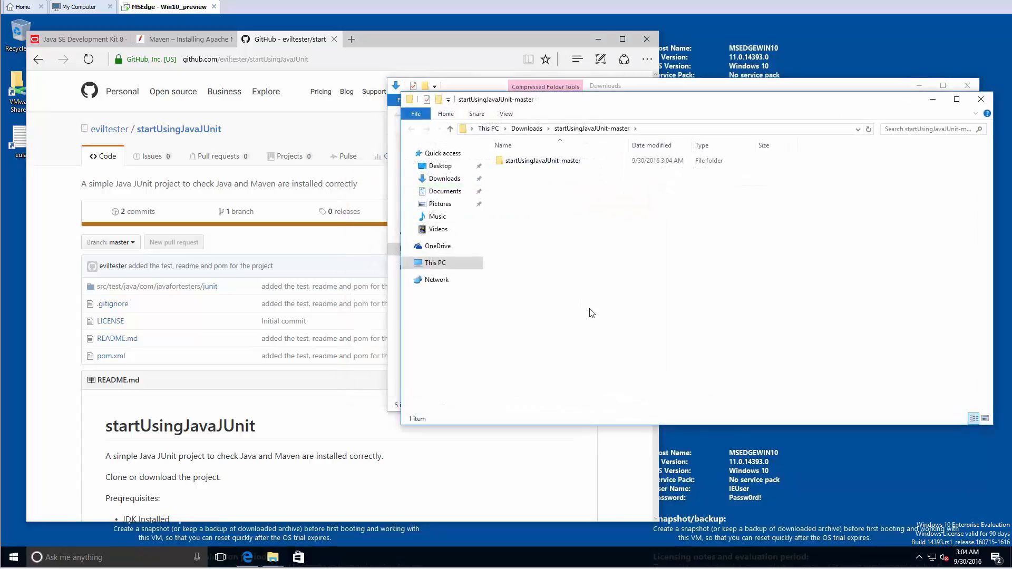
{"action": "double_click", "coordinate": [542, 161]}
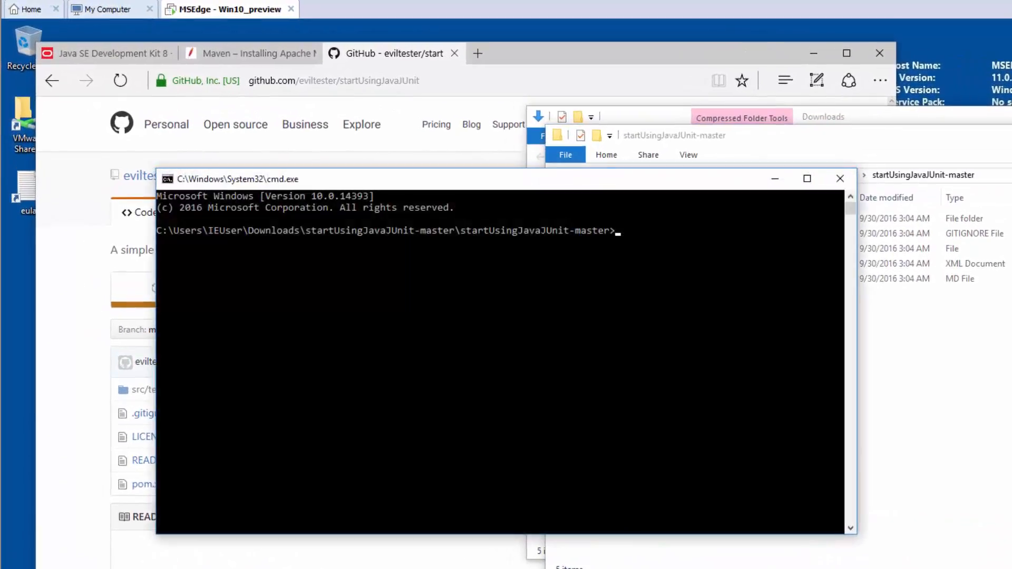
Run dir and mvn in the startUsingJavaJUnit project folder's Command Prompt
{"action": "type", "text": "dir"}
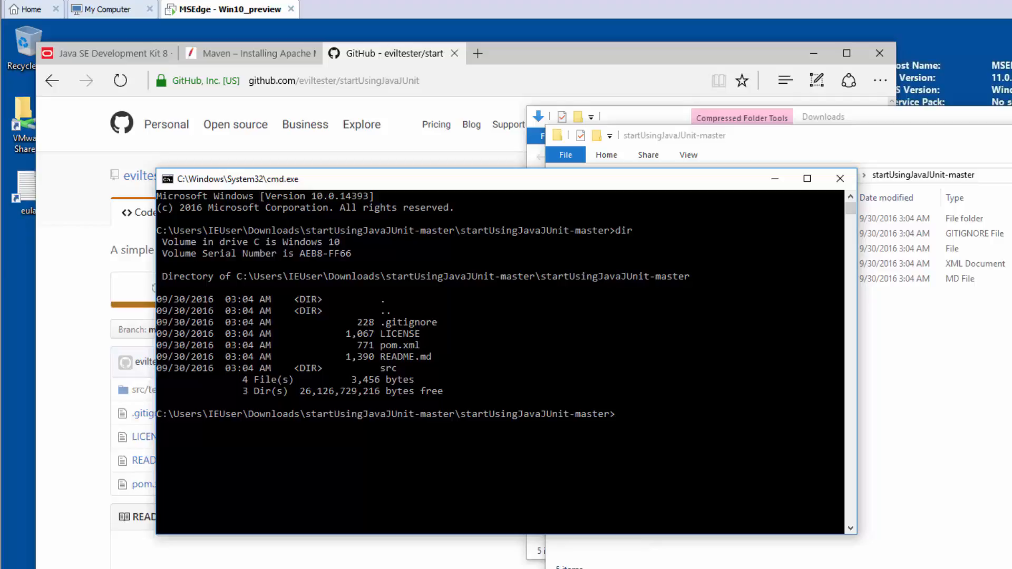
{"action": "type", "text": "mvn"}
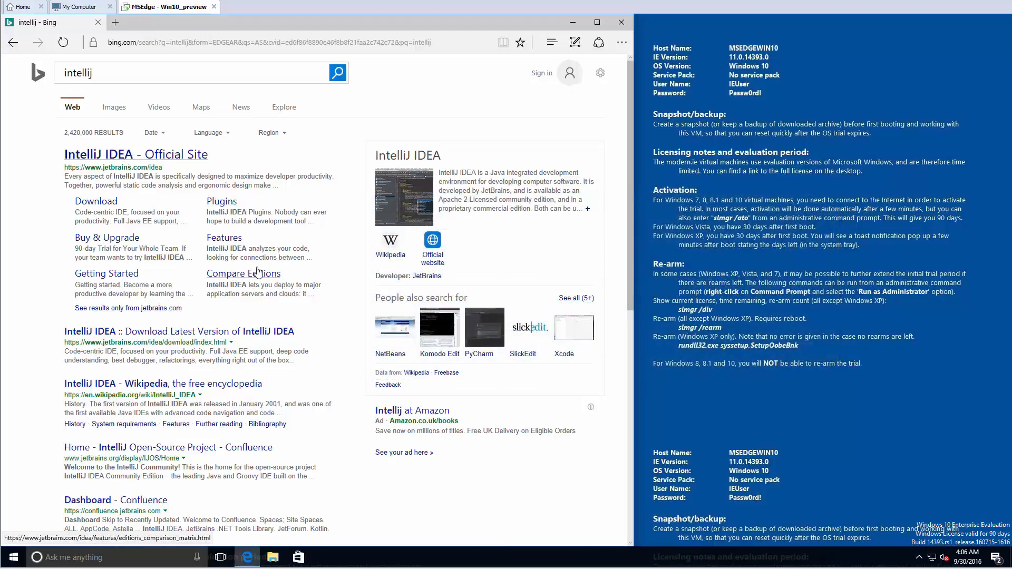
Download IntelliJ IDEA Community edition for Windows from the official JetBrains site
{"action": "left_click", "coordinate": [135, 154]}
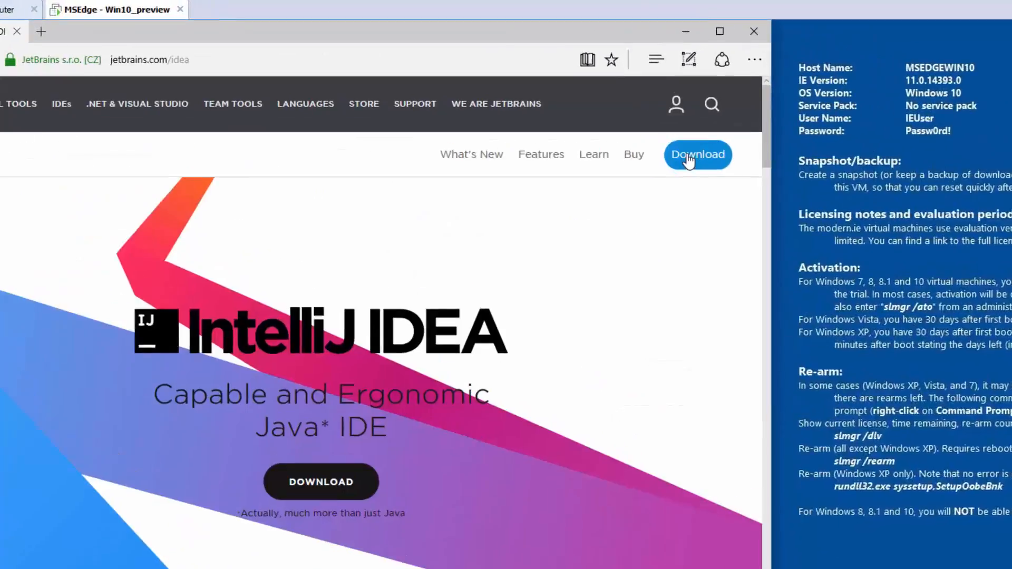
{"action": "left_click", "coordinate": [696, 154]}
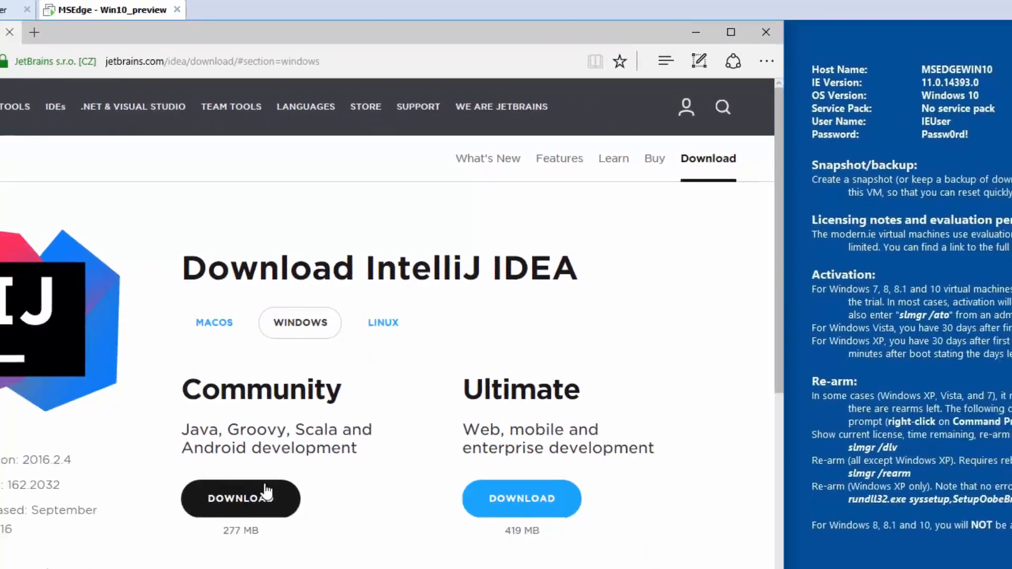
{"action": "left_click", "coordinate": [240, 498]}
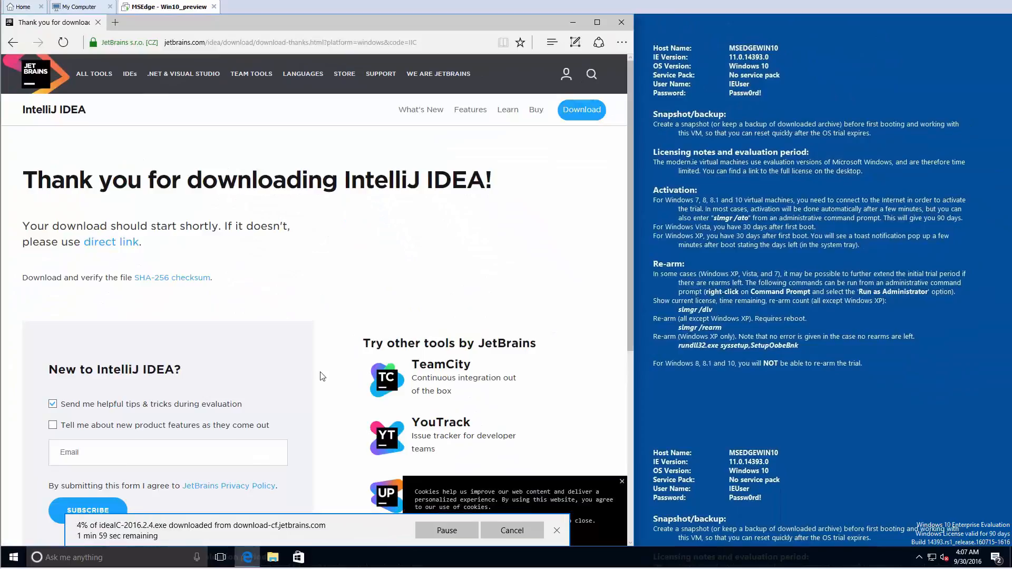
{"action": "mouse_move", "coordinate": [324, 373]}
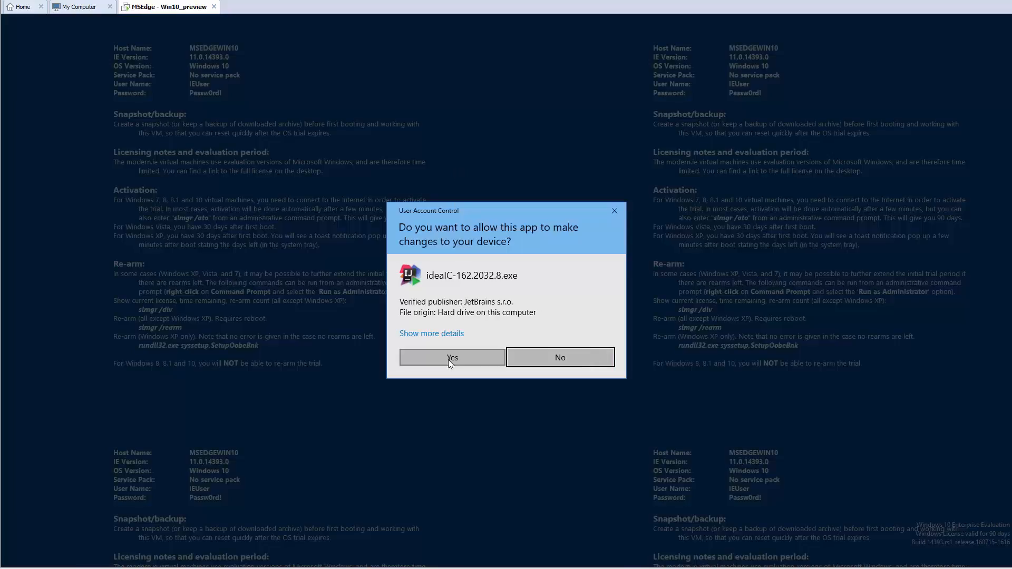
Install IntelliJ IDEA Community Edition with the default folder and options, launching it on finish
{"action": "left_click", "coordinate": [451, 358]}
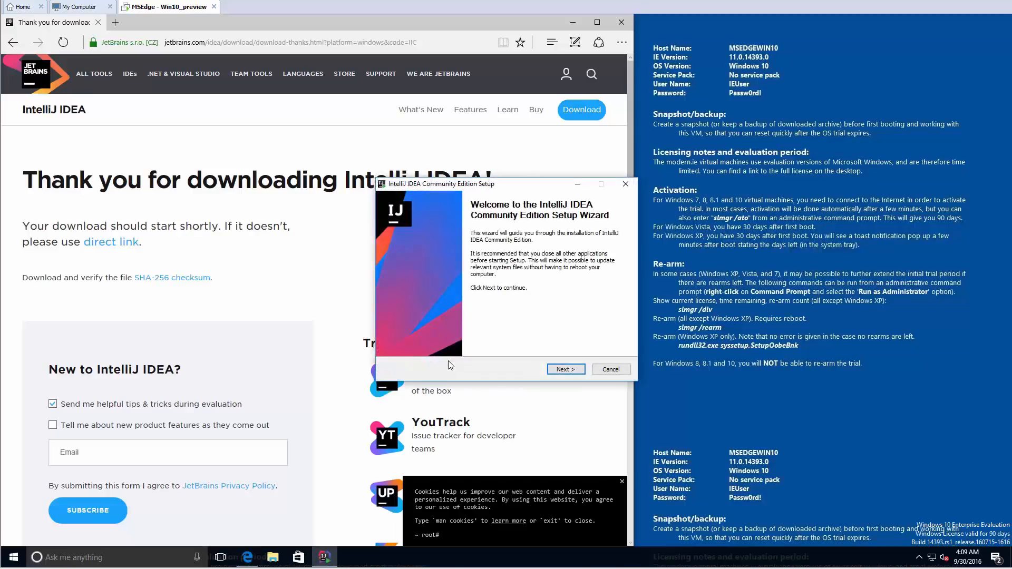
{"action": "left_click", "coordinate": [564, 368]}
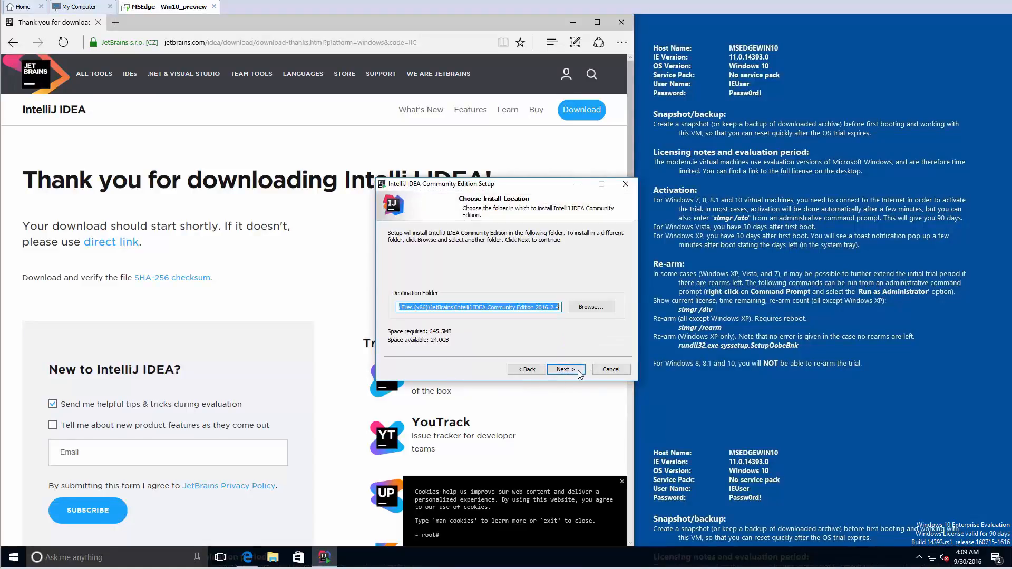
{"action": "left_click", "coordinate": [563, 369]}
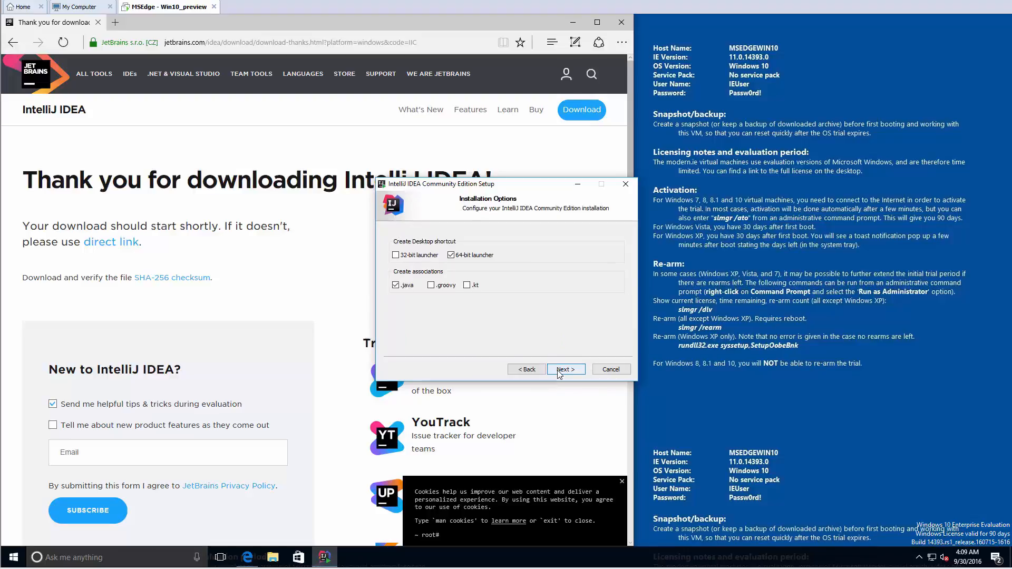
{"action": "left_click", "coordinate": [564, 369]}
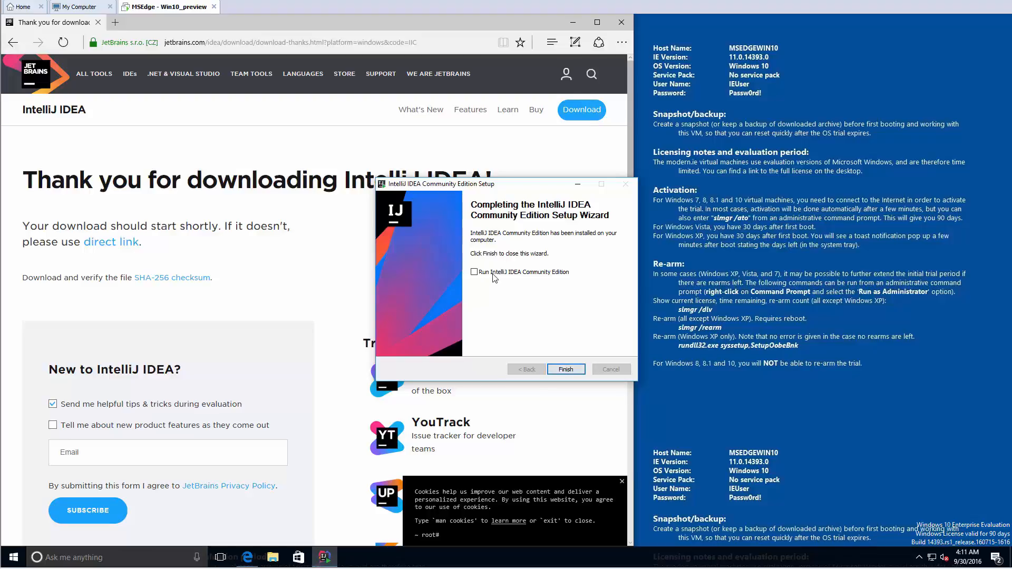
{"action": "left_click", "coordinate": [474, 272]}
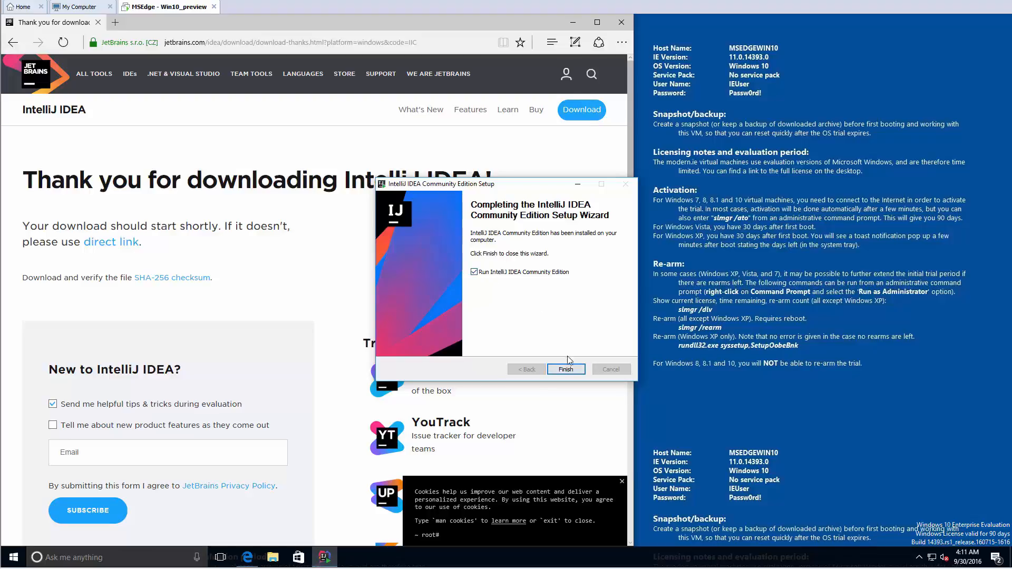
{"action": "left_click", "coordinate": [564, 368]}
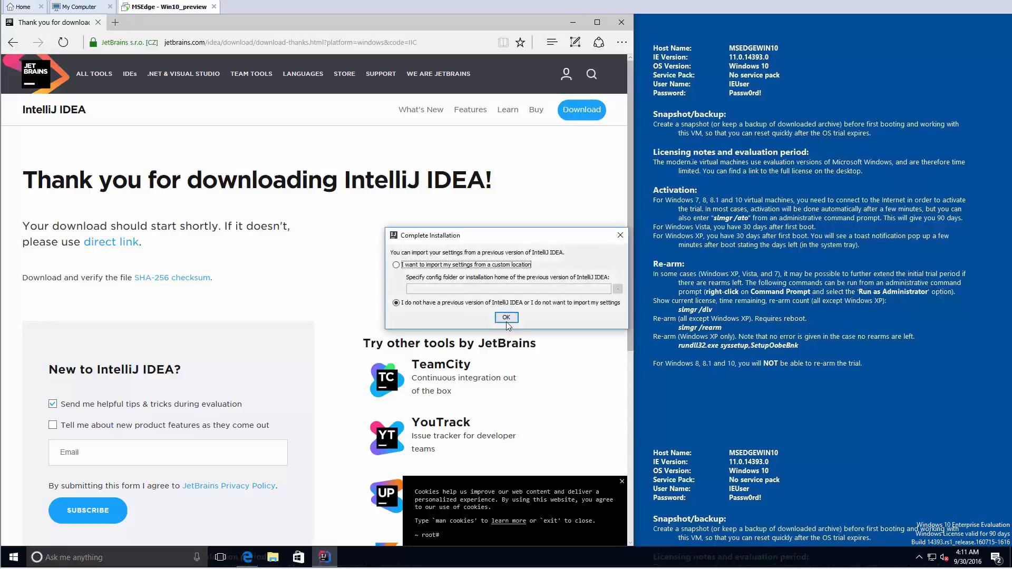
Skip importing previous IntelliJ settings, accept the privacy policy, and return to the GitHub page
{"action": "left_click", "coordinate": [506, 317]}
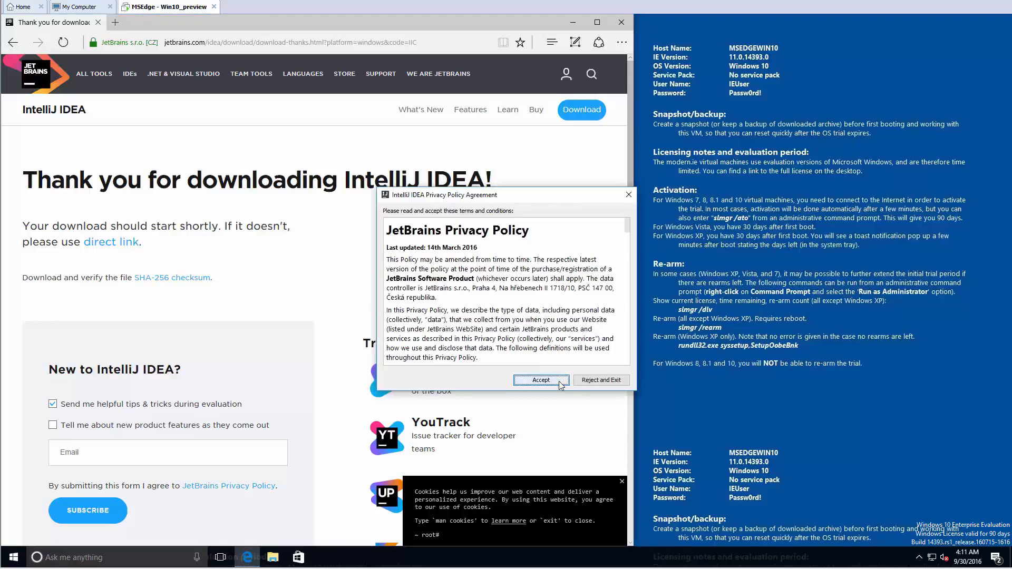
{"action": "left_click", "coordinate": [540, 380]}
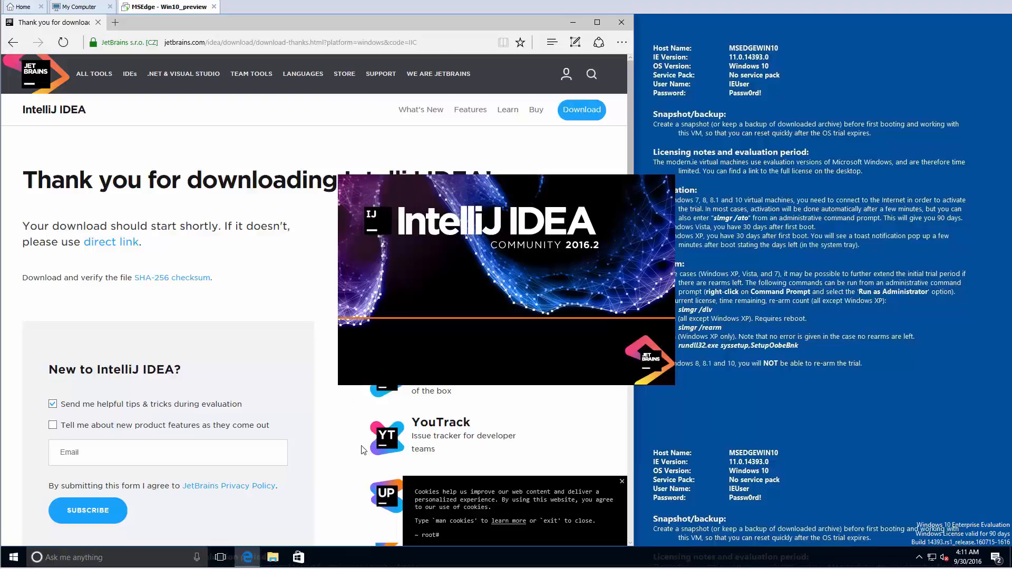
{"action": "left_click", "coordinate": [161, 6]}
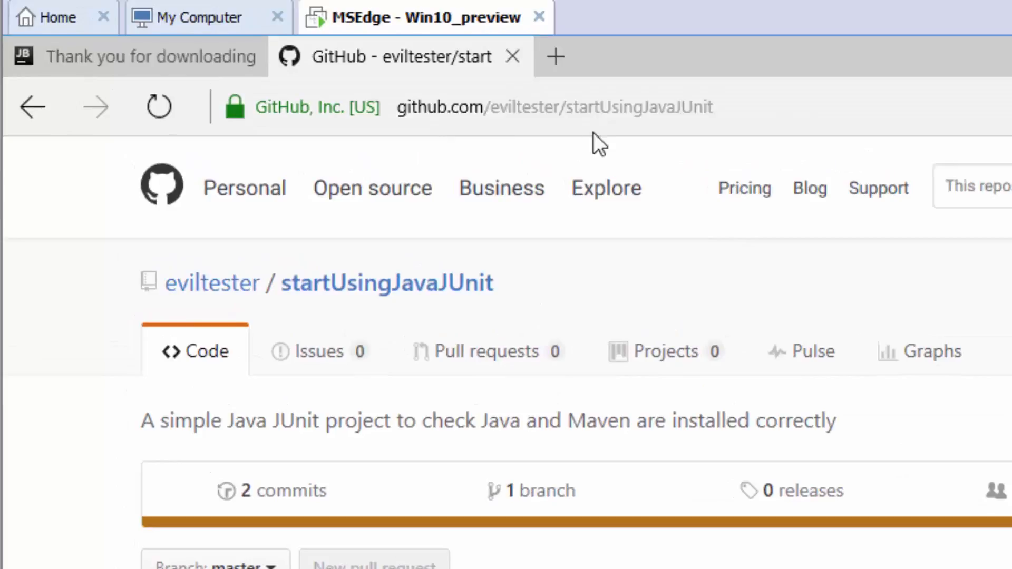
{"action": "mouse_move", "coordinate": [710, 141]}
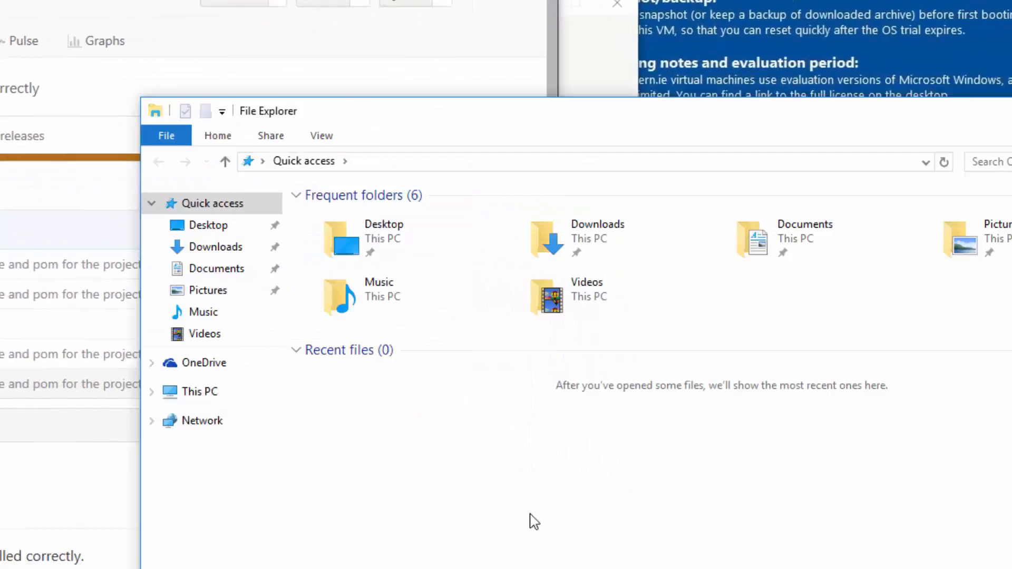
Navigate from Downloads into the nested startUsingJavaJUnit-master project folder
{"action": "left_click", "coordinate": [217, 246]}
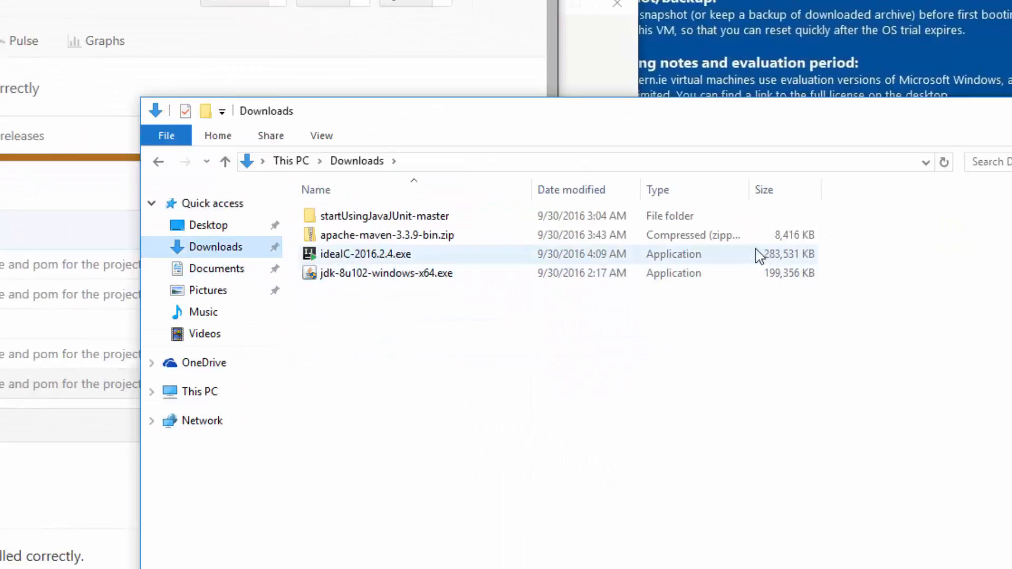
{"action": "double_click", "coordinate": [385, 216]}
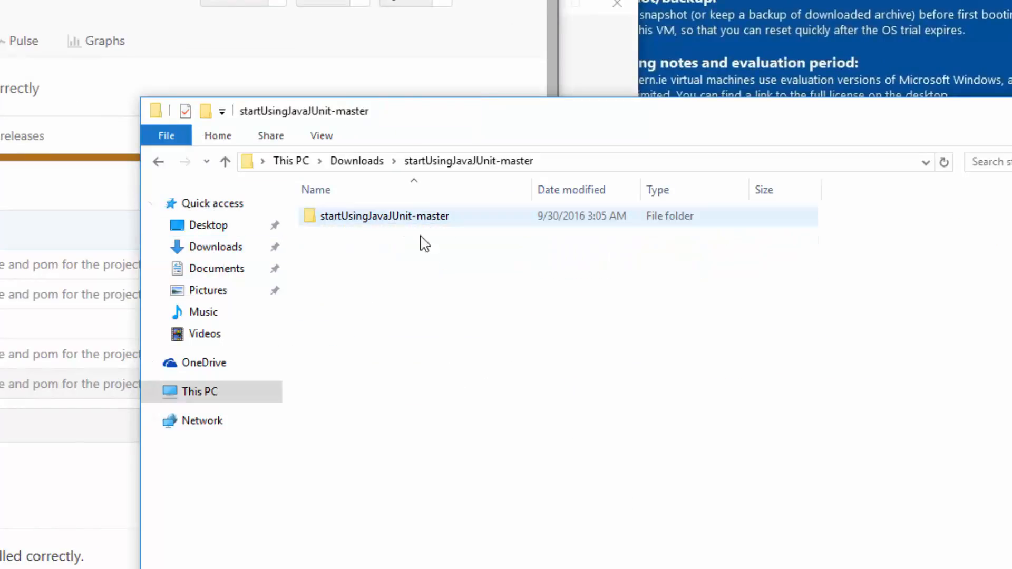
{"action": "left_click", "coordinate": [384, 216]}
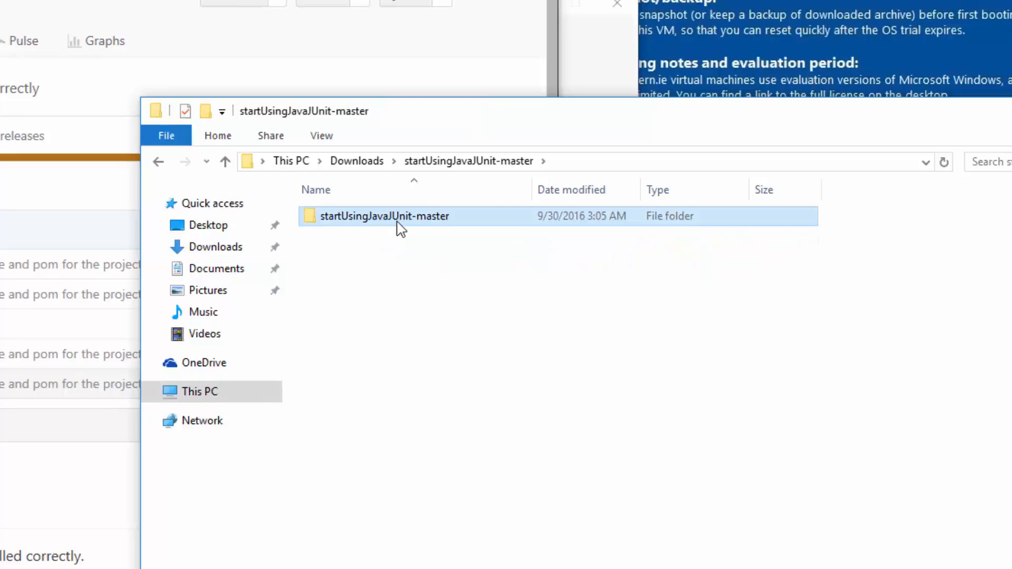
{"action": "double_click", "coordinate": [385, 216]}
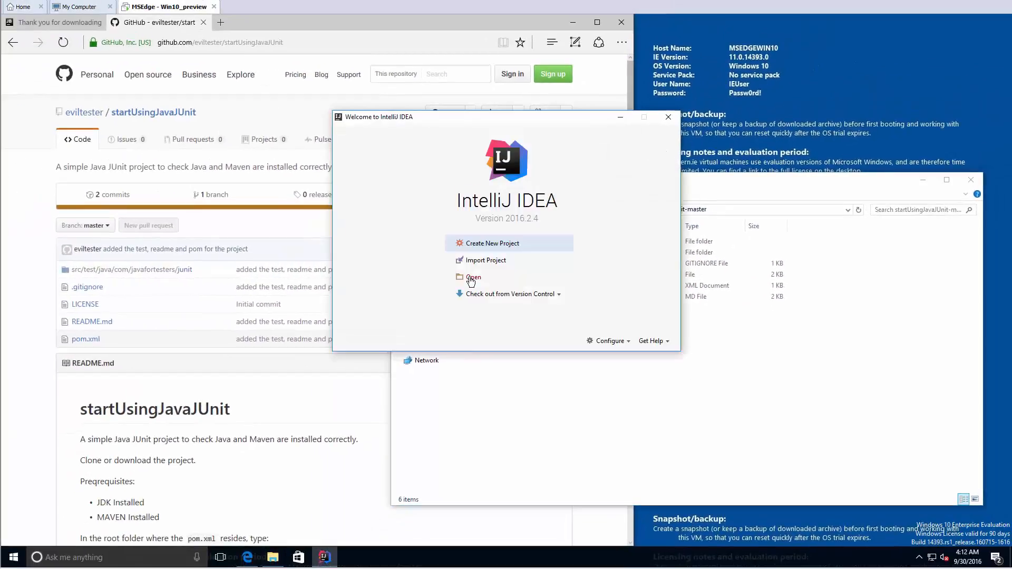
Open the project's pom.xml in IntelliJ and allow Java through the firewall, including private networks
{"action": "left_click", "coordinate": [474, 277]}
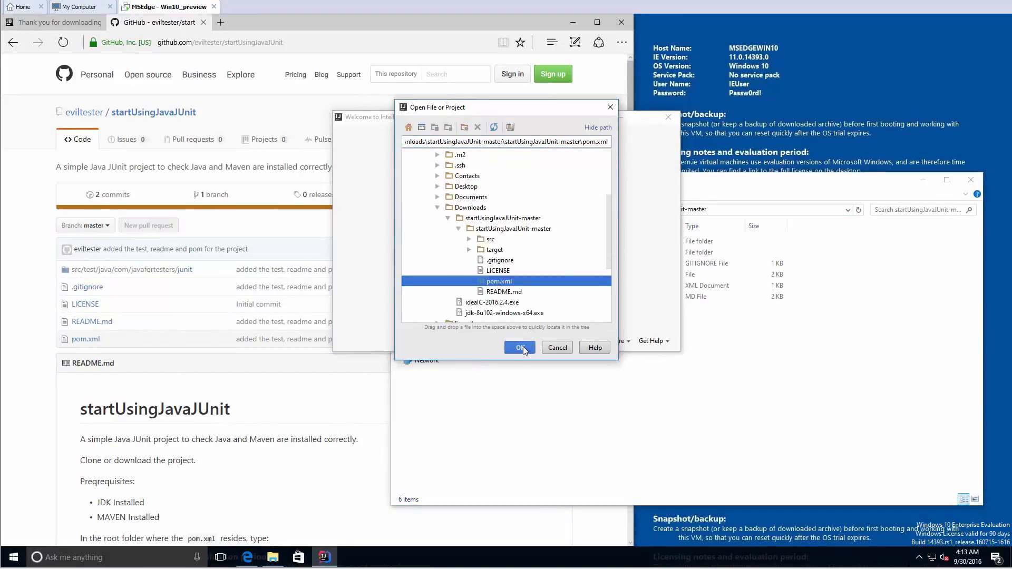
{"action": "left_click", "coordinate": [519, 348]}
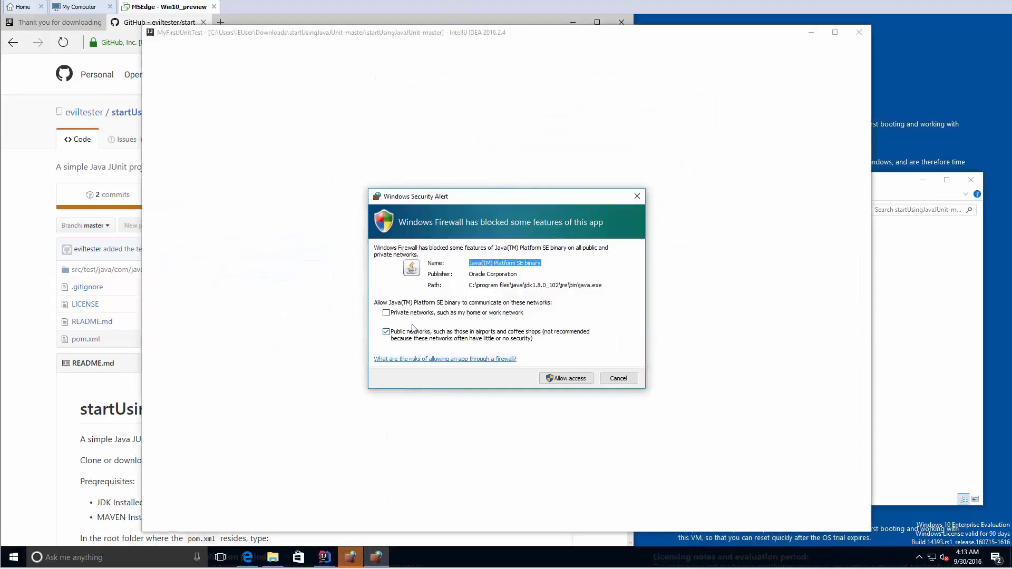
{"action": "left_click", "coordinate": [386, 313]}
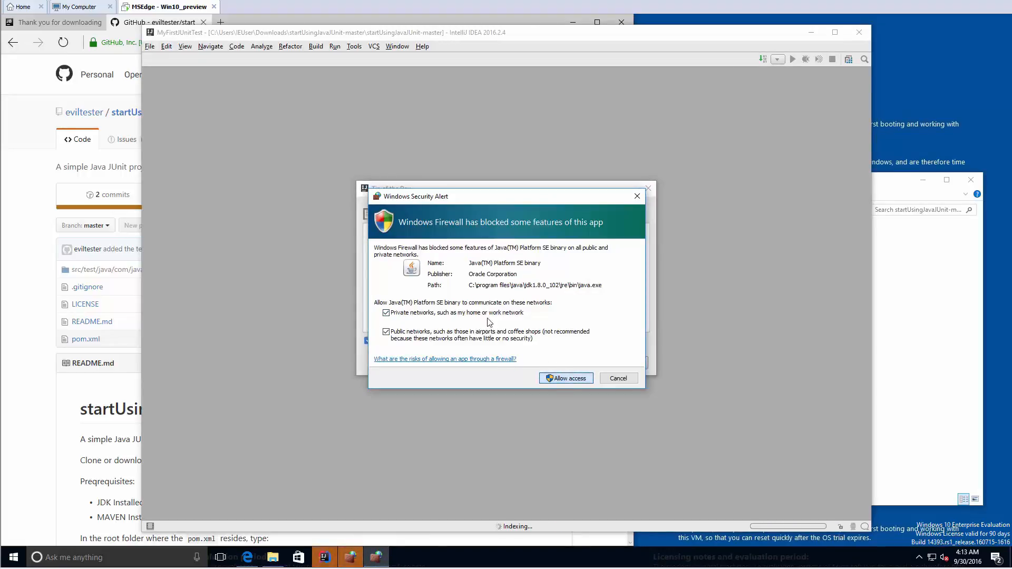
{"action": "left_click", "coordinate": [564, 377]}
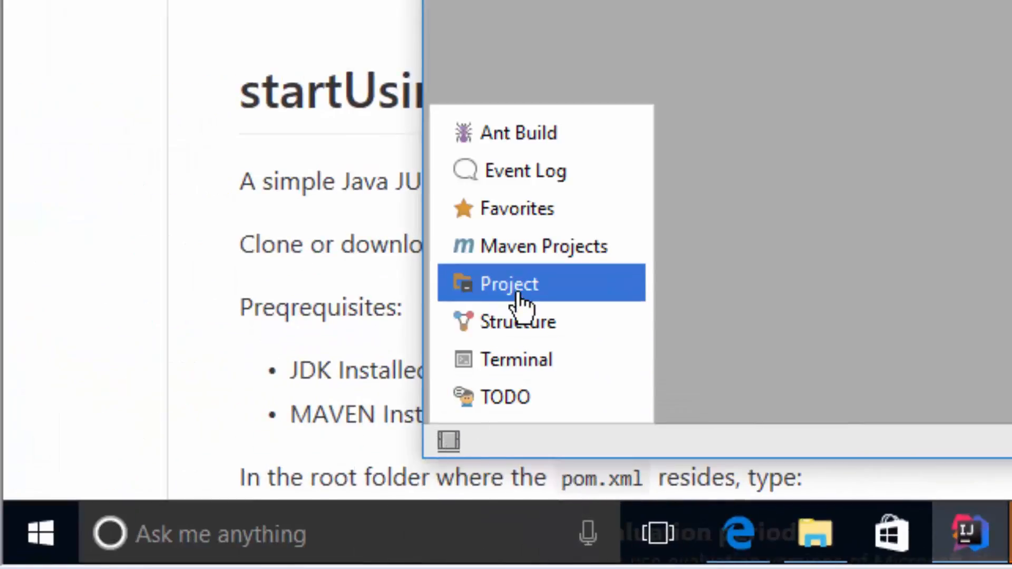
Show the project tree and open pom.xml in the editor
{"action": "left_click", "coordinate": [509, 284]}
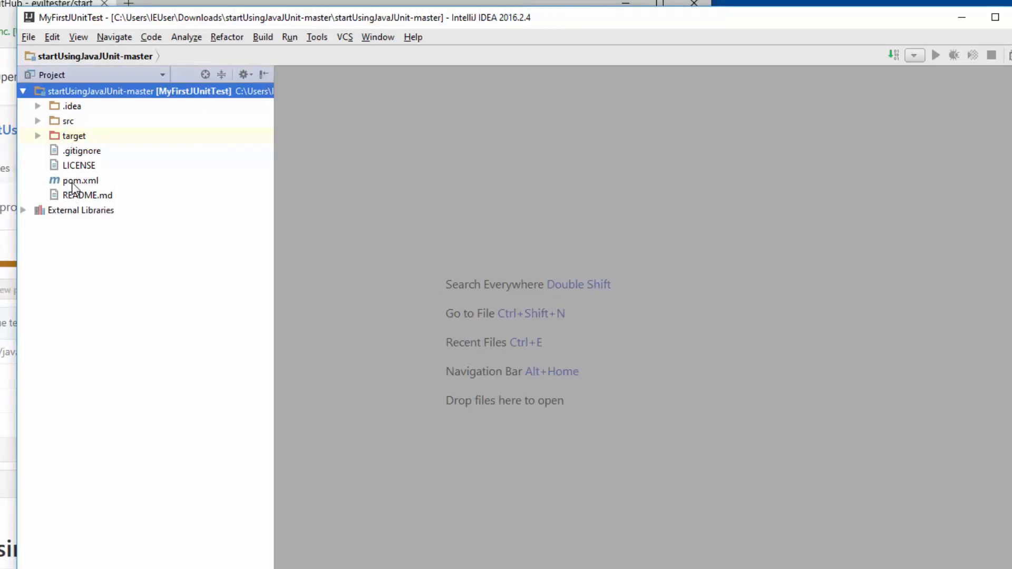
{"action": "double_click", "coordinate": [80, 180]}
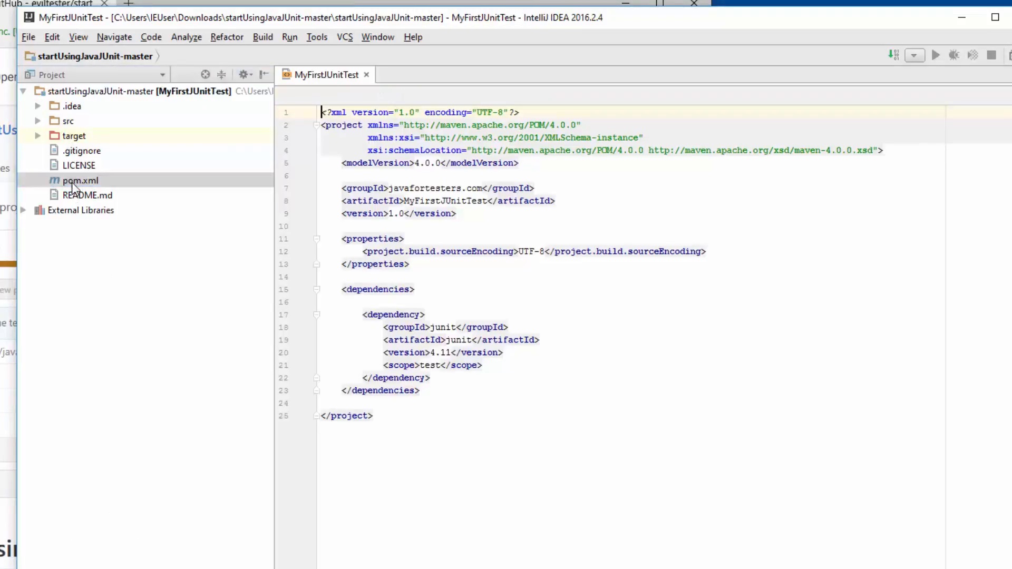
{"action": "left_click", "coordinate": [81, 180]}
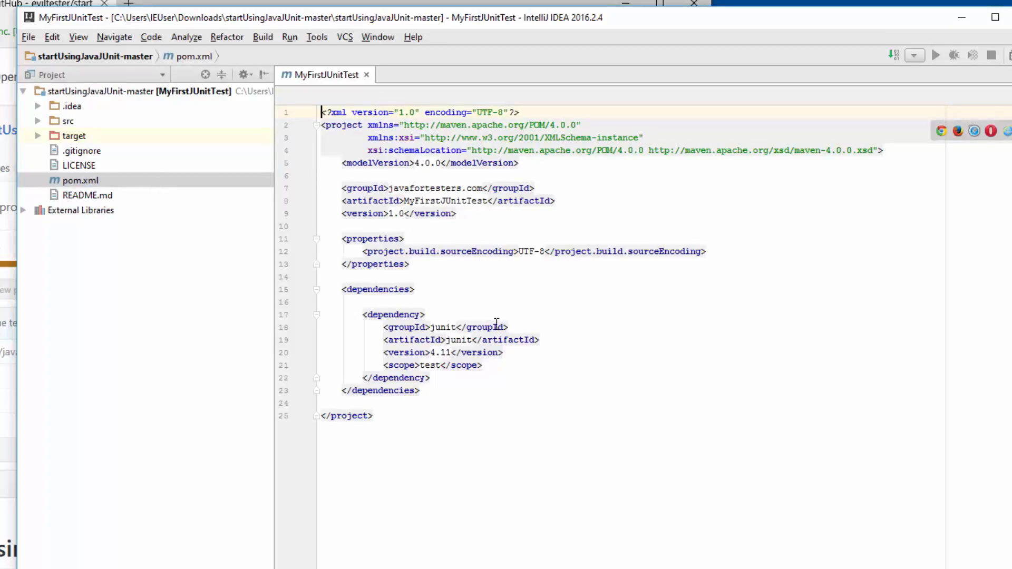
Expand the test sources and run the MyFirstTest class
{"action": "left_click", "coordinate": [38, 121]}
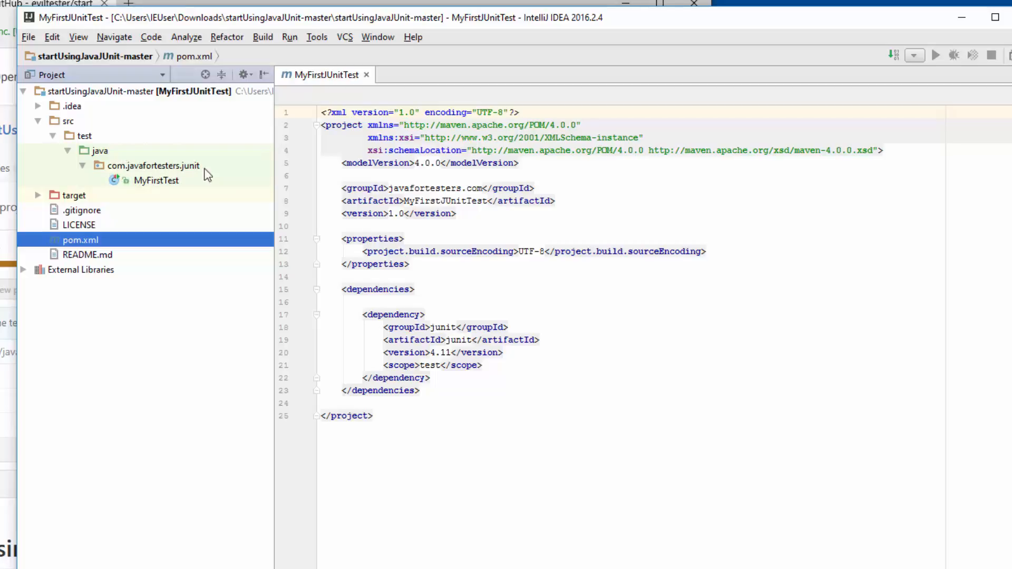
{"action": "left_click", "coordinate": [156, 180]}
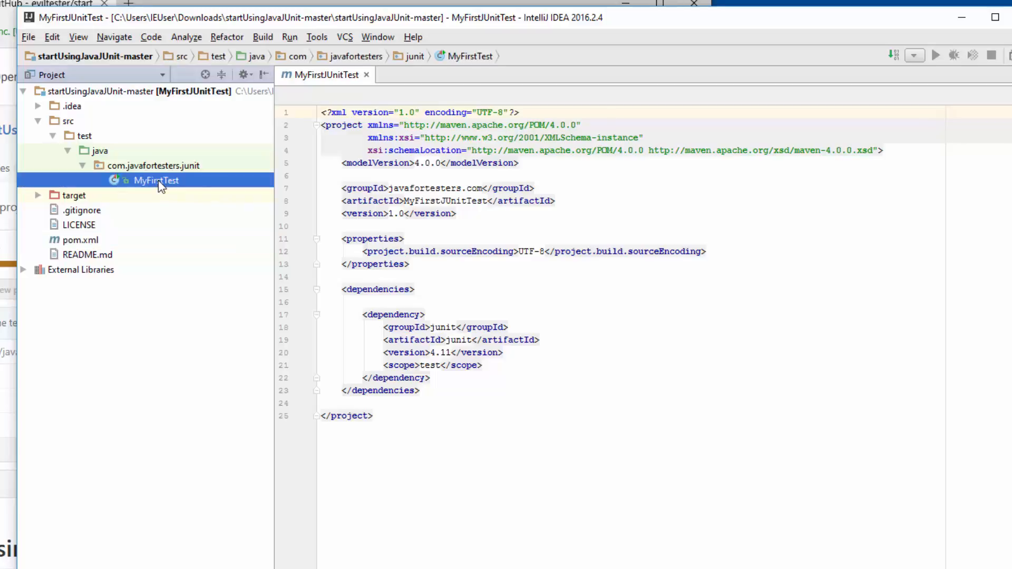
{"action": "right_click", "coordinate": [156, 180]}
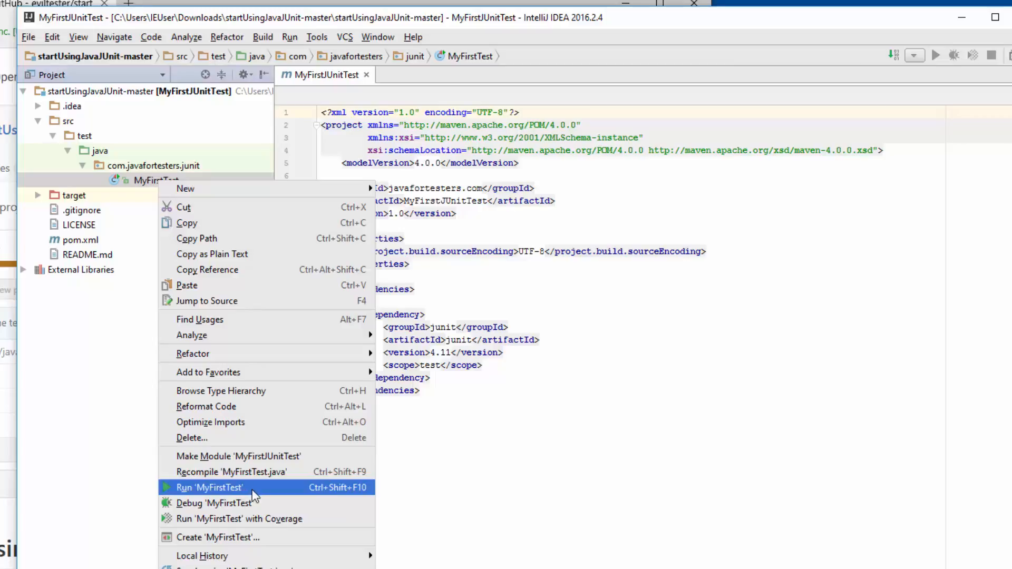
{"action": "left_click", "coordinate": [209, 487]}
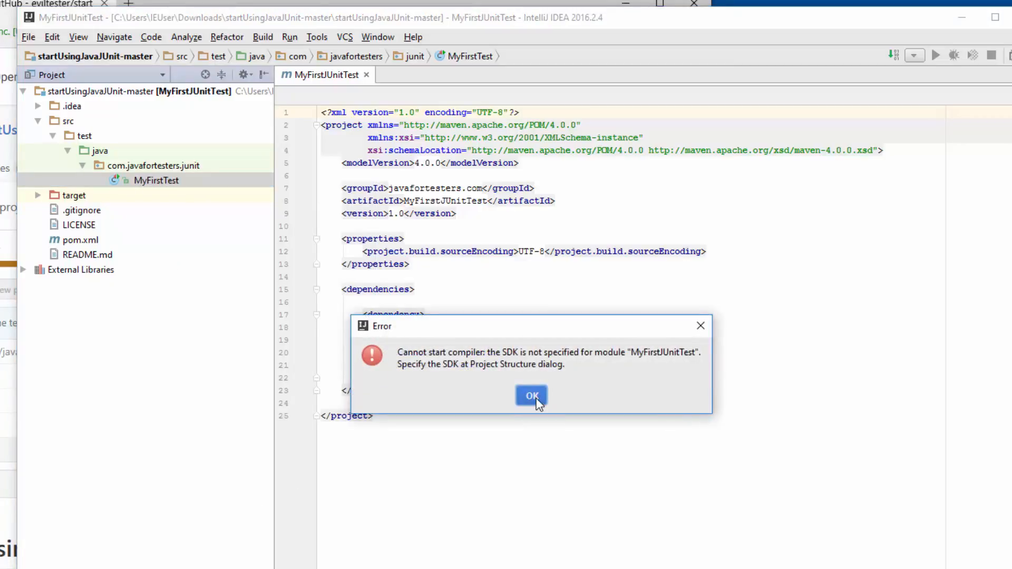
Dismiss the SDK error and set jdk1.8.0_102 as the module and project SDK
{"action": "left_click", "coordinate": [531, 395]}
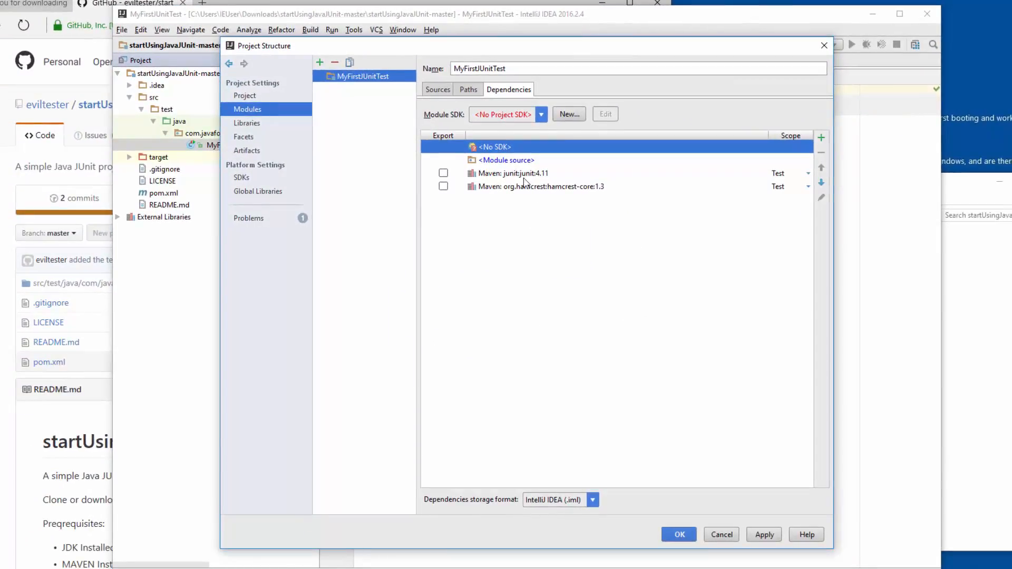
{"action": "left_click", "coordinate": [568, 115]}
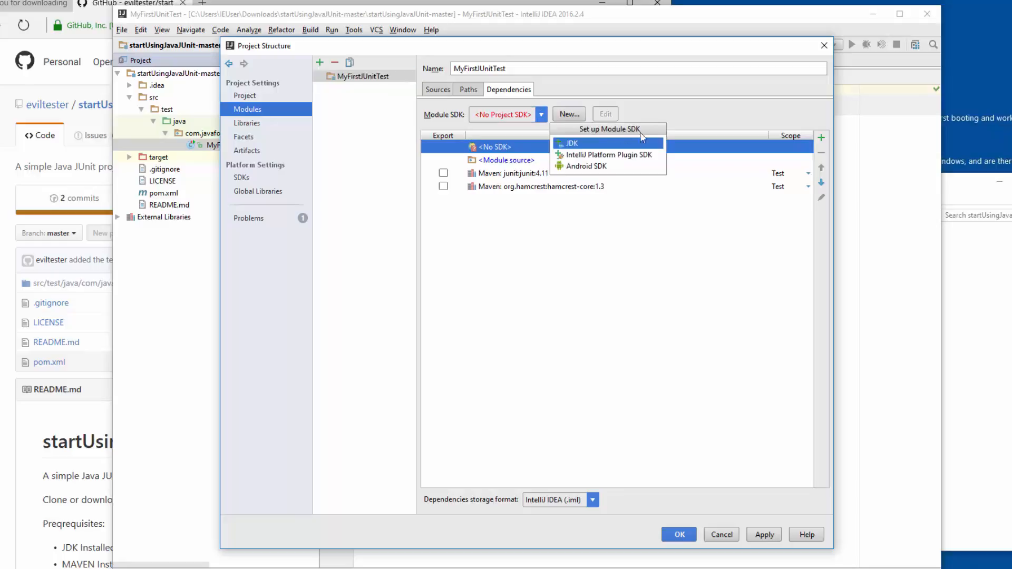
{"action": "left_click", "coordinate": [571, 143]}
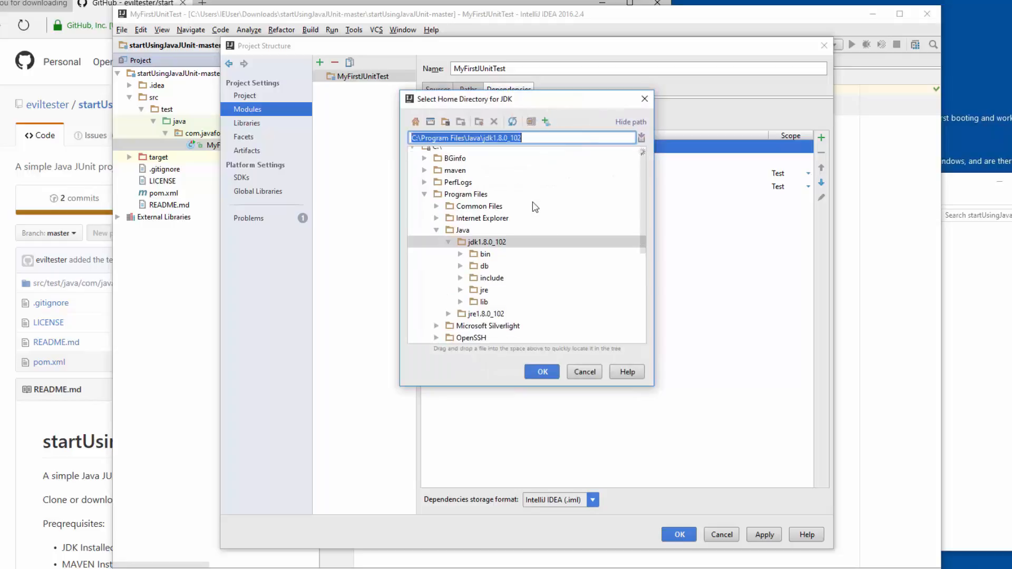
{"action": "mouse_move", "coordinate": [455, 177]}
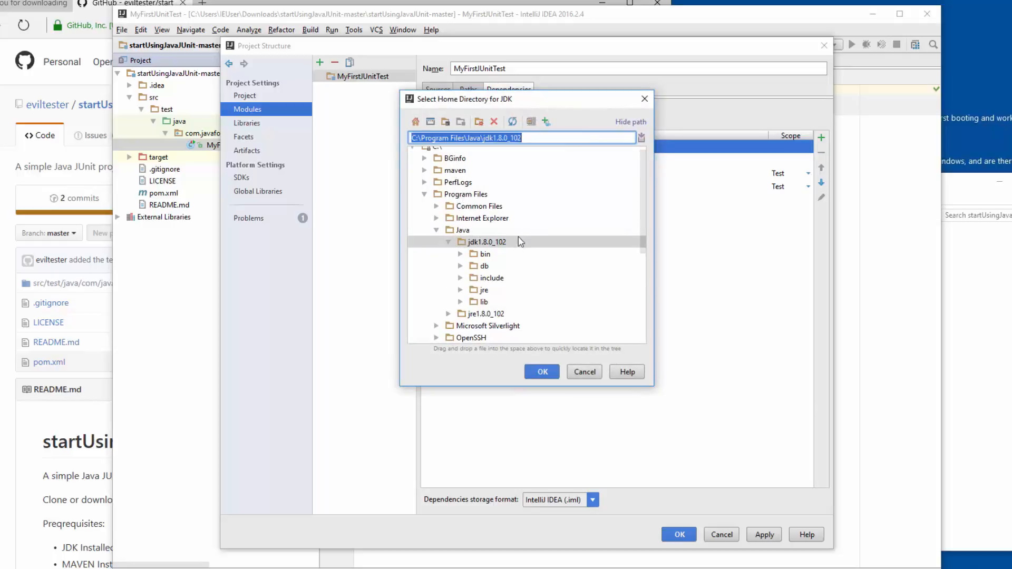
{"action": "left_click", "coordinate": [540, 372]}
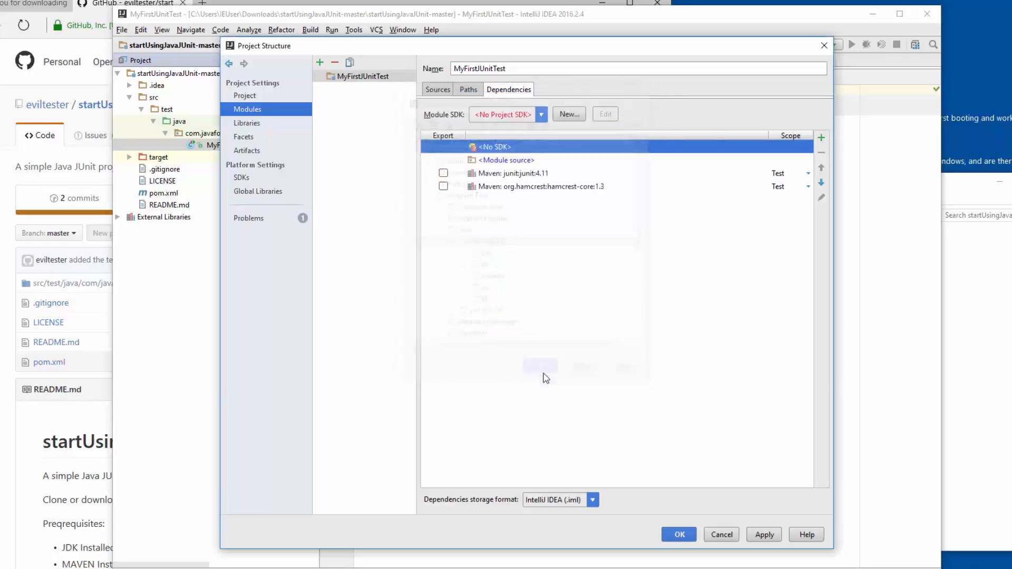
{"action": "left_click", "coordinate": [568, 114]}
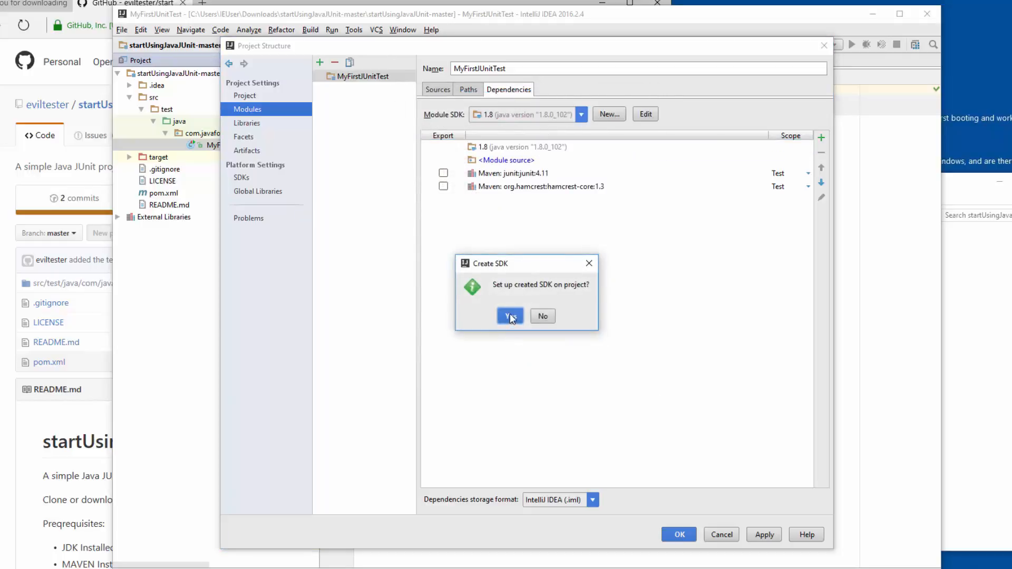
{"action": "left_click", "coordinate": [510, 315]}
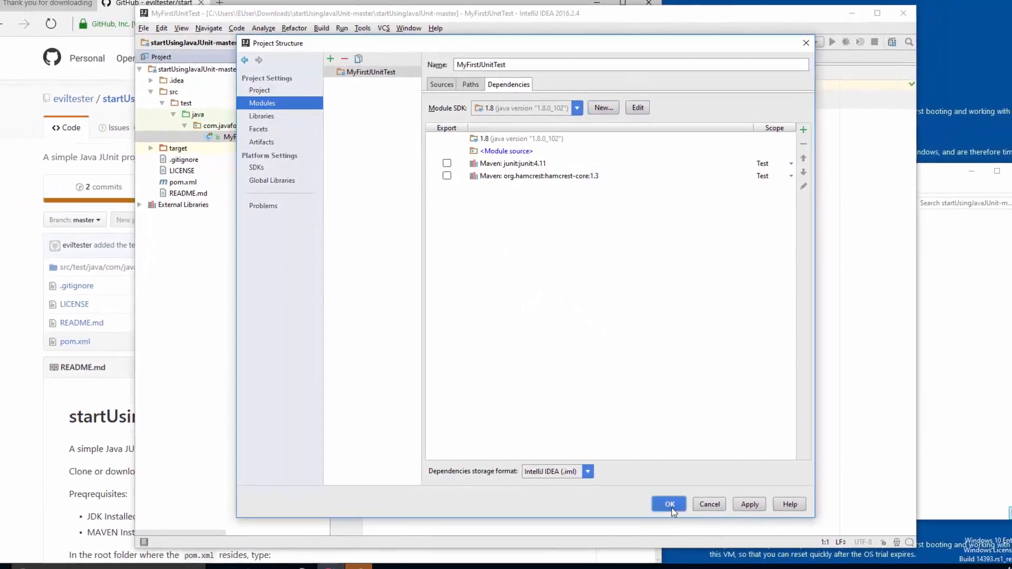
{"action": "left_click", "coordinate": [669, 504]}
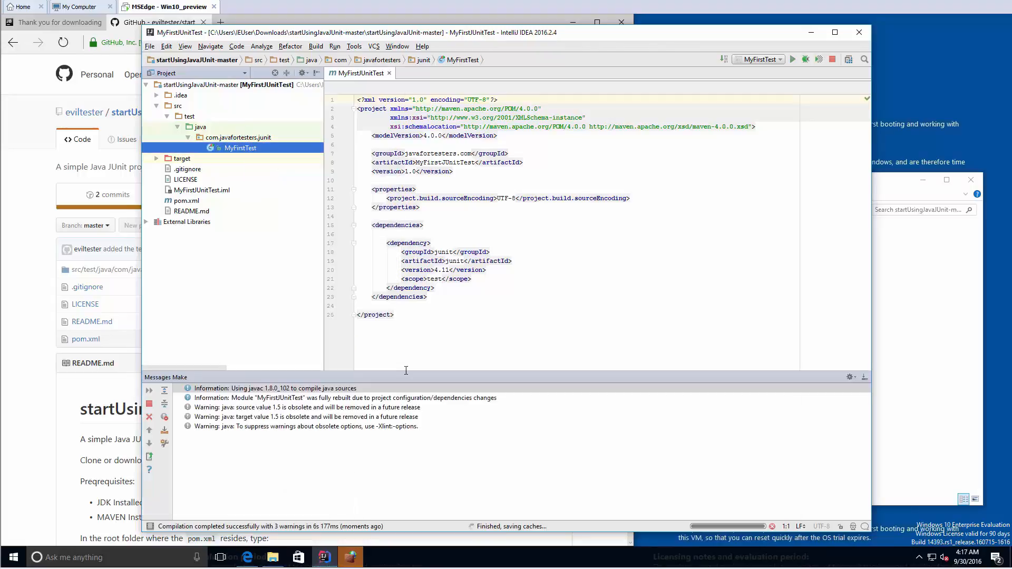
Rerun MyFirstTest, dismiss the Java firewall alert, and review the passing test results
{"action": "left_click", "coordinate": [791, 58]}
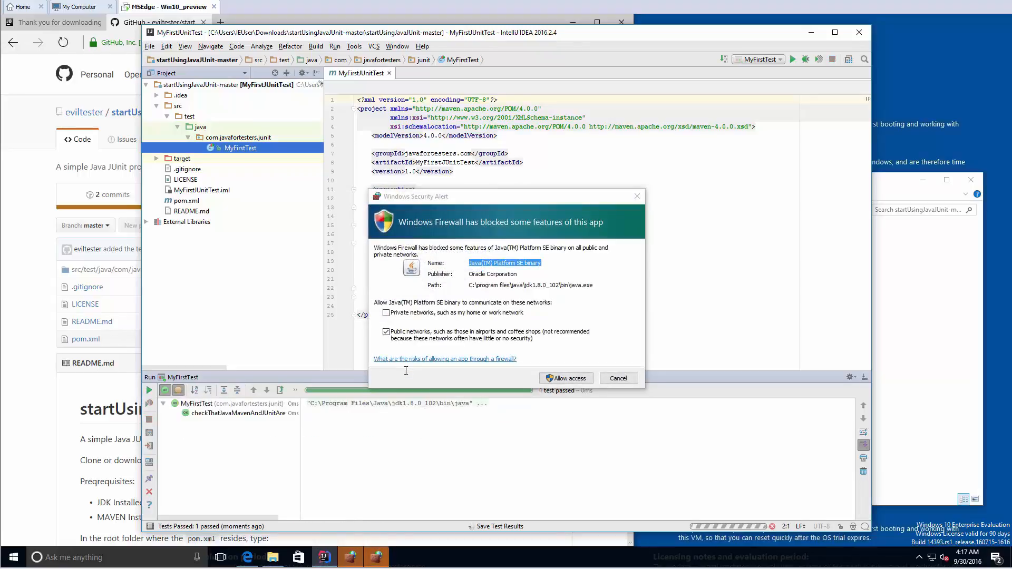
{"action": "left_click", "coordinate": [385, 313]}
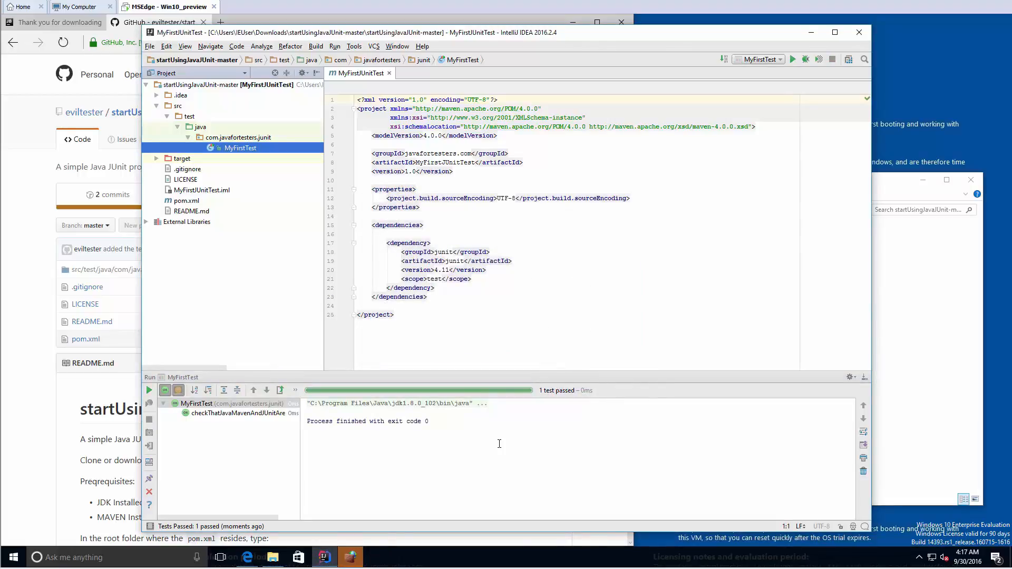
{"action": "left_click", "coordinate": [239, 413]}
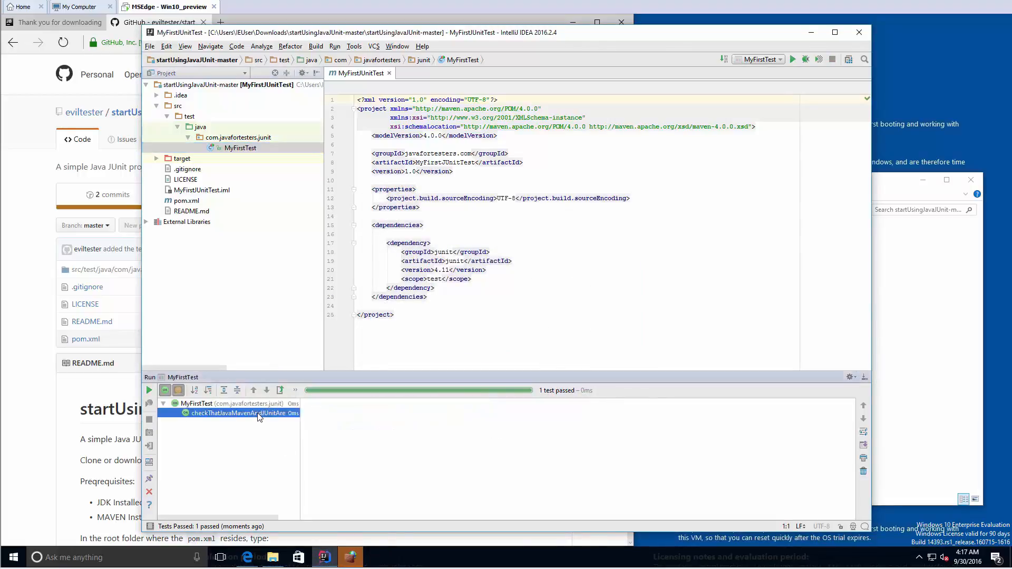
{"action": "left_click", "coordinate": [226, 403]}
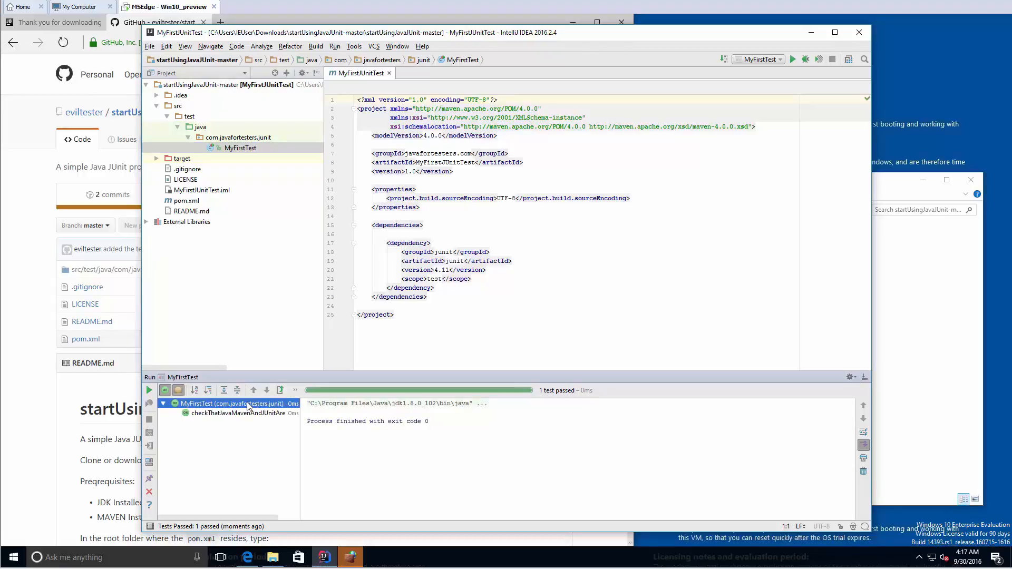